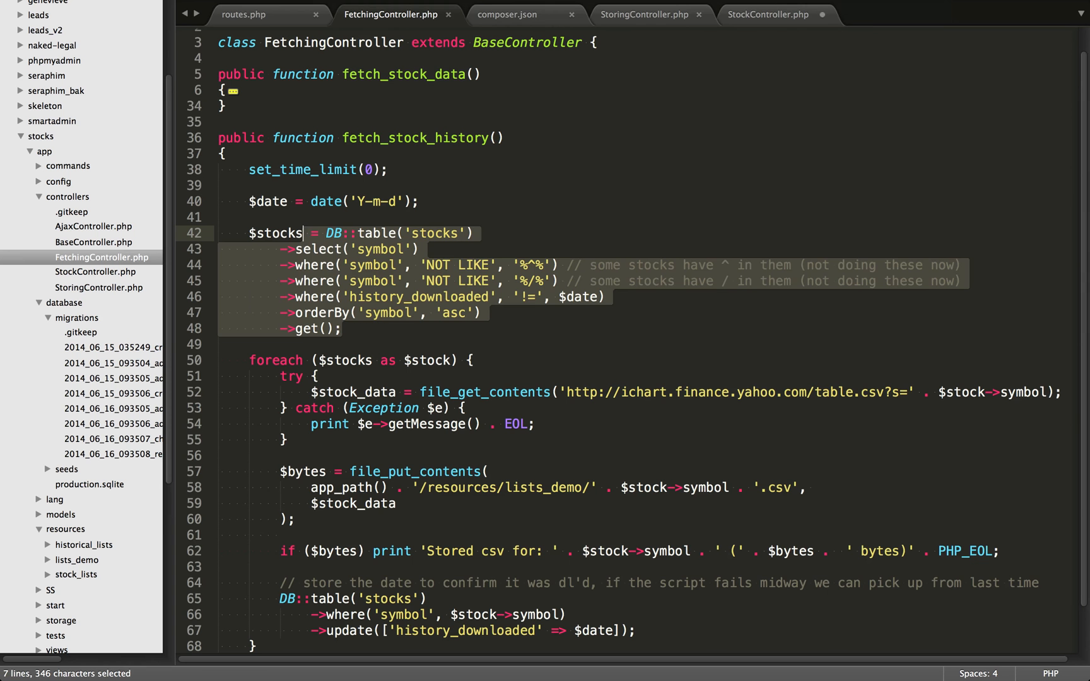
- Review the top of fetch_stock_history, pointing out the set_time_limit(0) call
{"action": "left_click", "coordinate": [469, 233]}
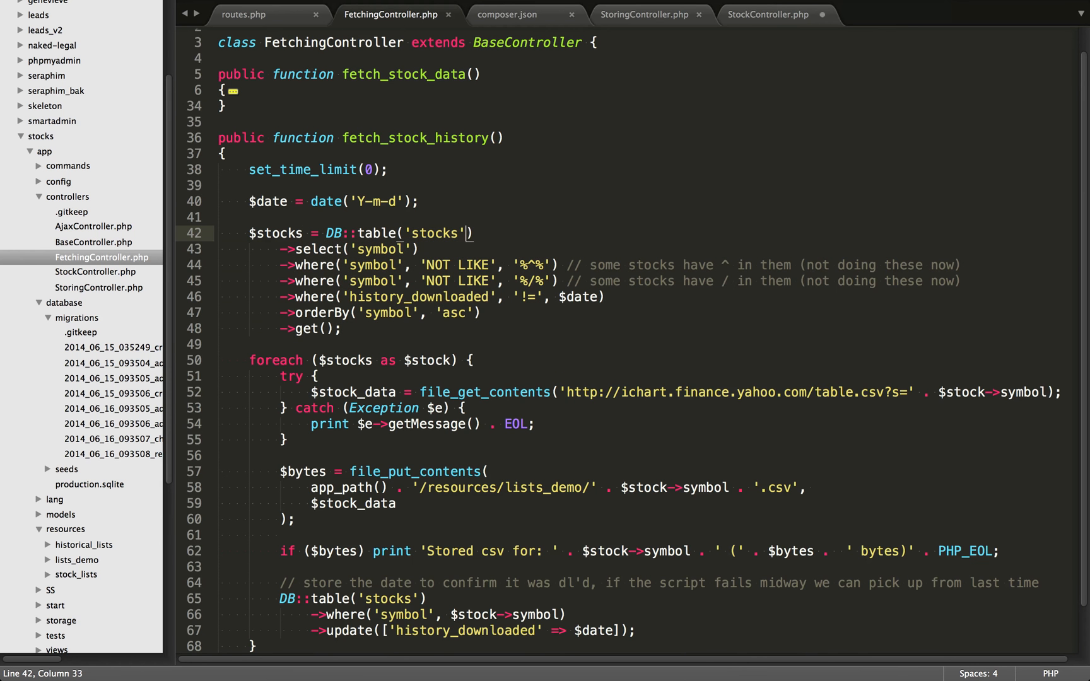
{"action": "scroll", "scroll_direction": "down", "scroll_amount": 3}
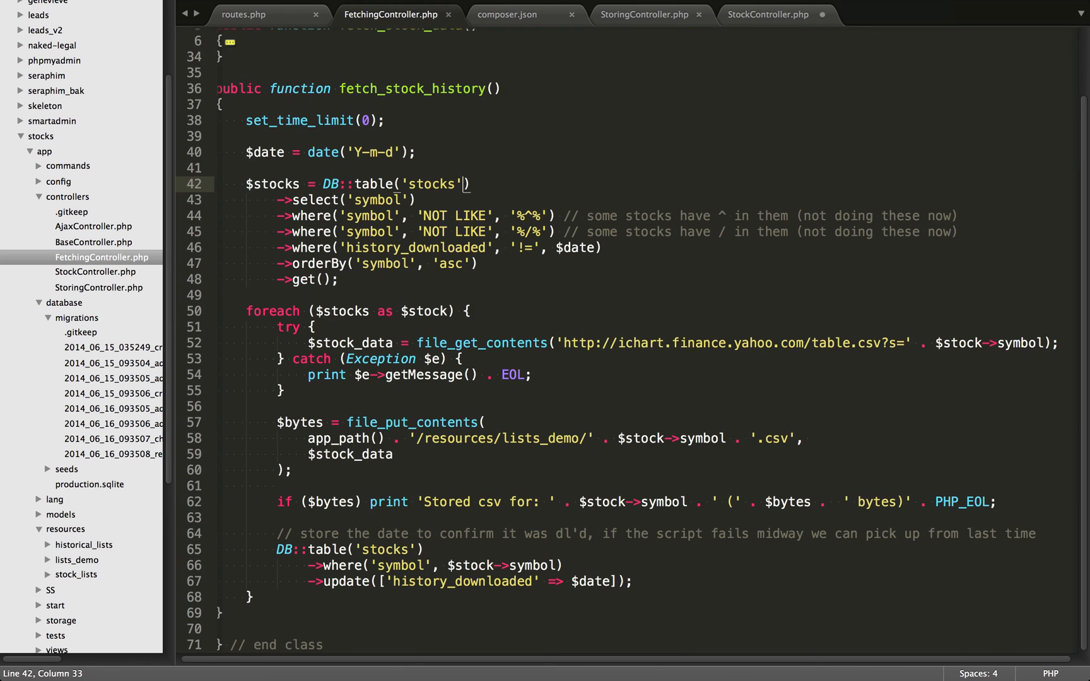
{"action": "scroll", "scroll_direction": "up", "scroll_amount": 3}
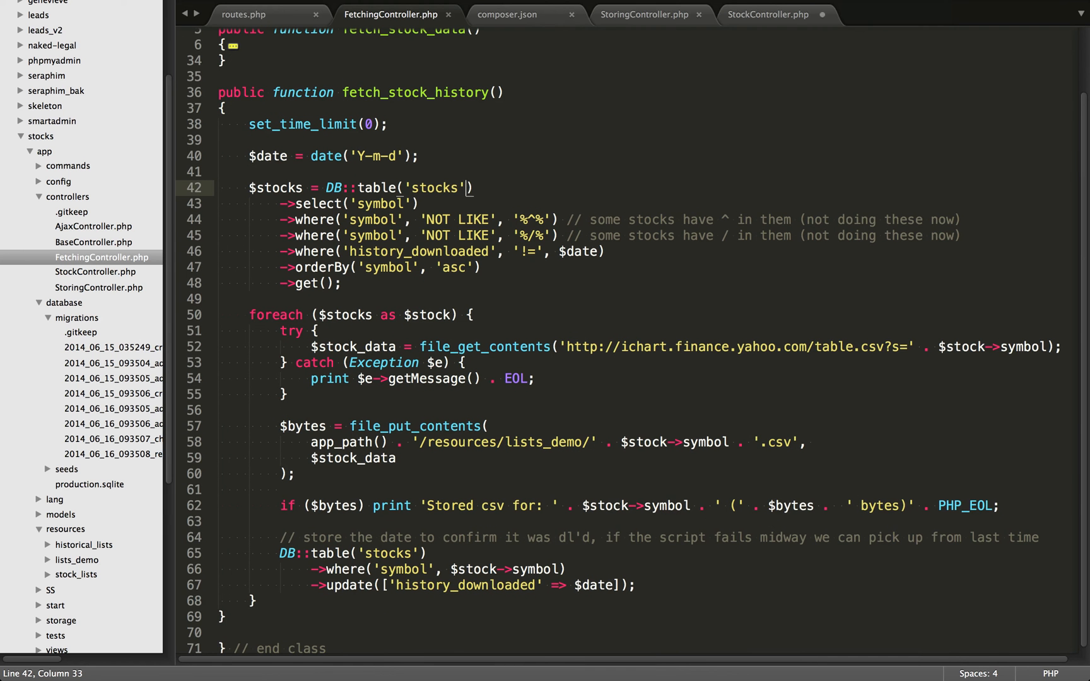
{"action": "scroll", "scroll_direction": "down", "scroll_amount": 3}
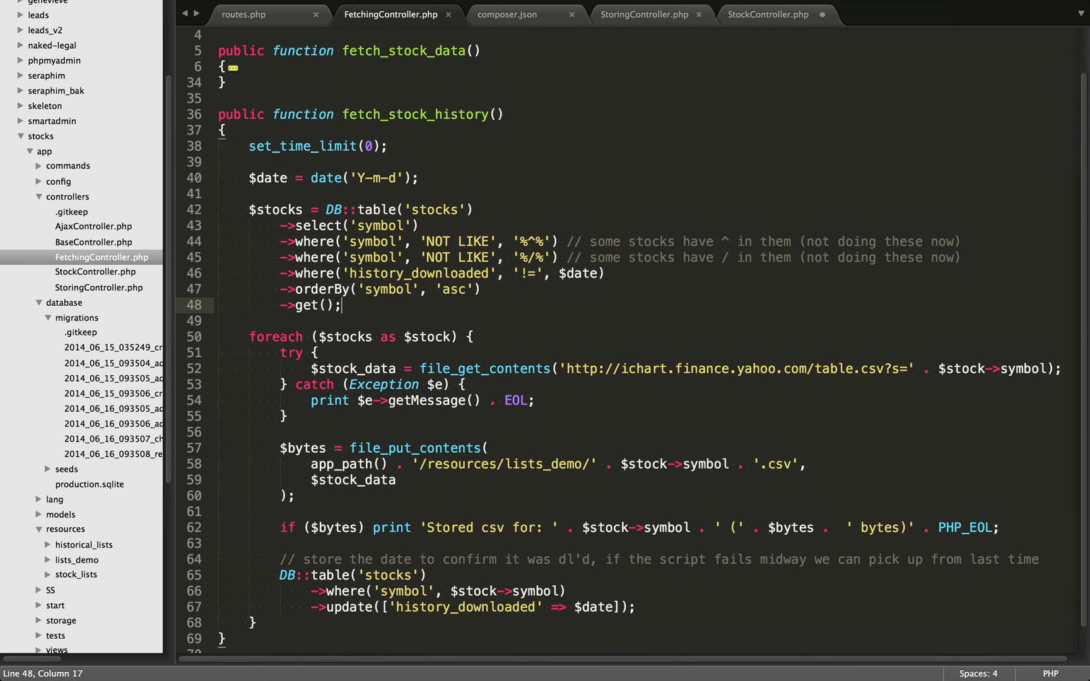
{"action": "scroll", "scroll_direction": "down", "scroll_amount": 3}
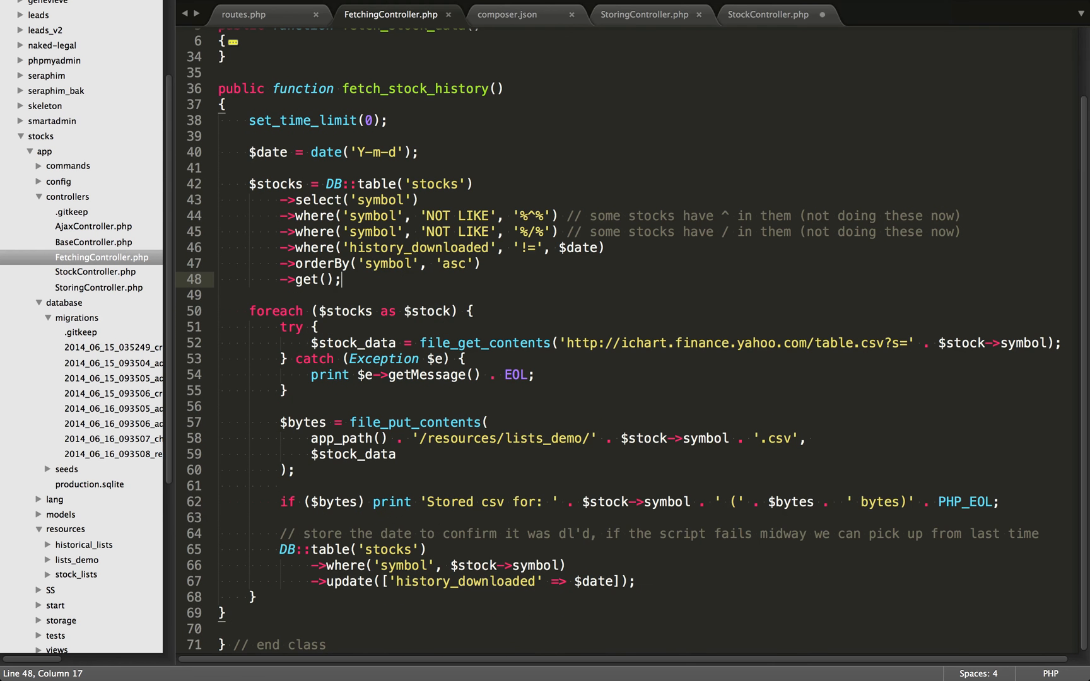
{"action": "left_click", "coordinate": [342, 120]}
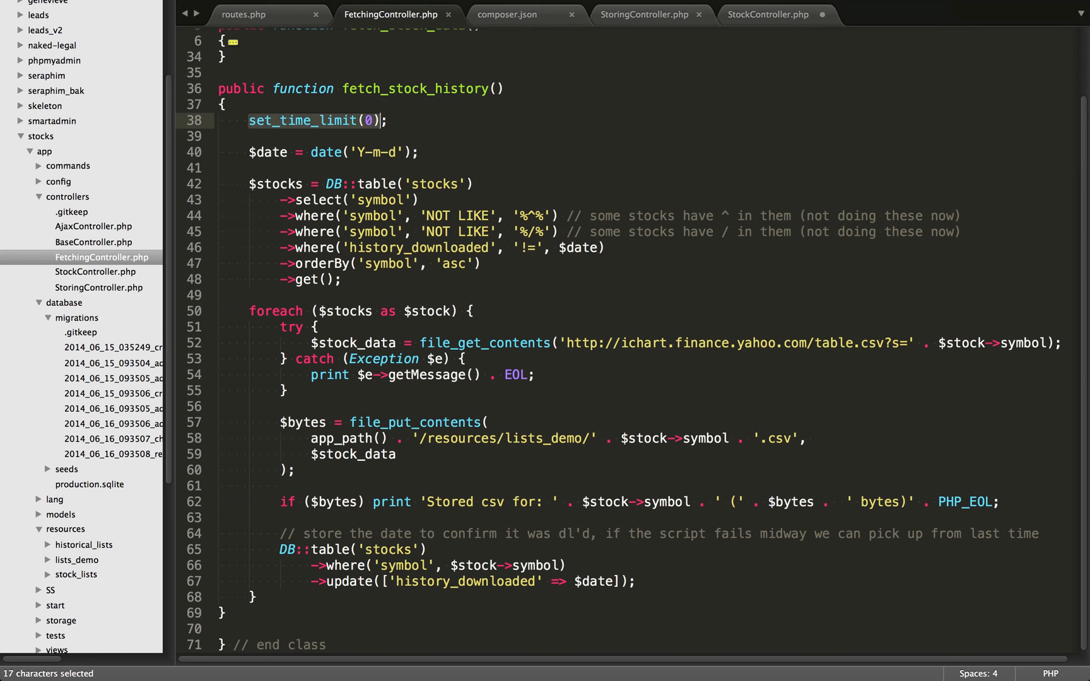
{"action": "left_click", "coordinate": [371, 120]}
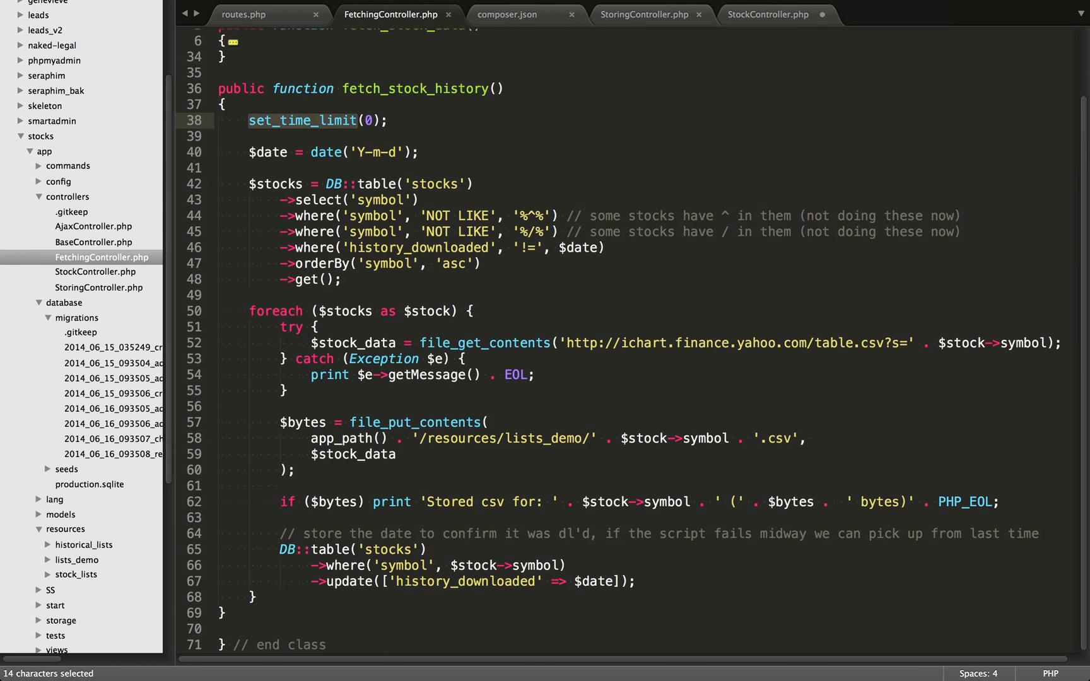
{"action": "scroll", "scroll_direction": "up", "scroll_amount": 3}
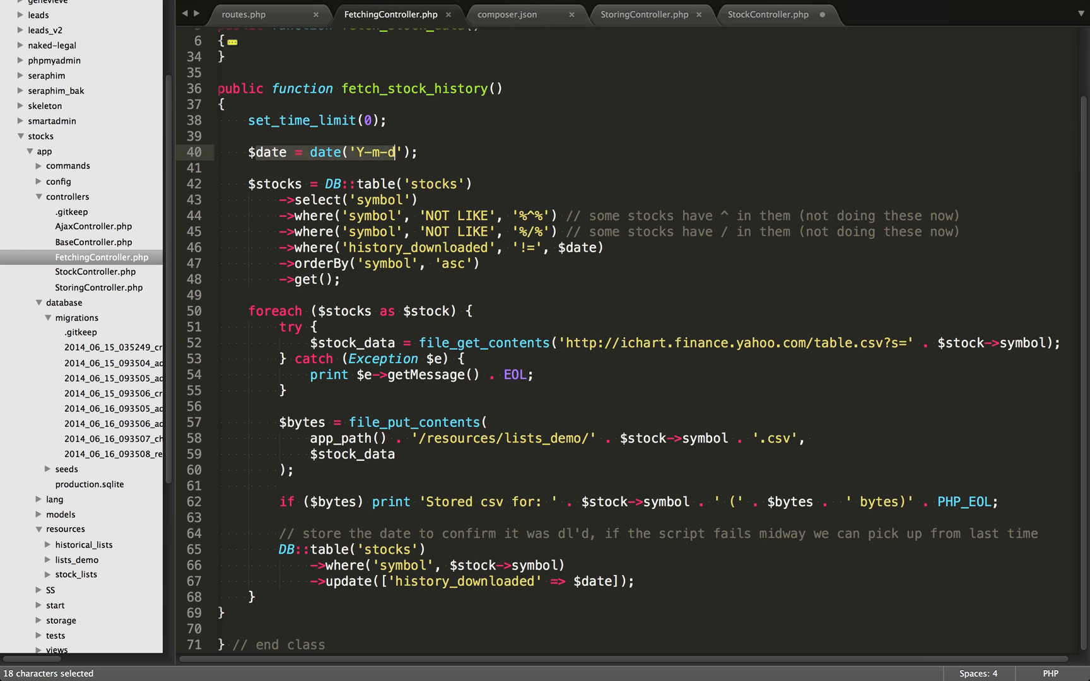
- Walk through the stocks query: the symbol where clause, the NOT LIKE ^ and / patterns, and the history_downloaded $date filter
{"action": "left_click", "coordinate": [396, 152]}
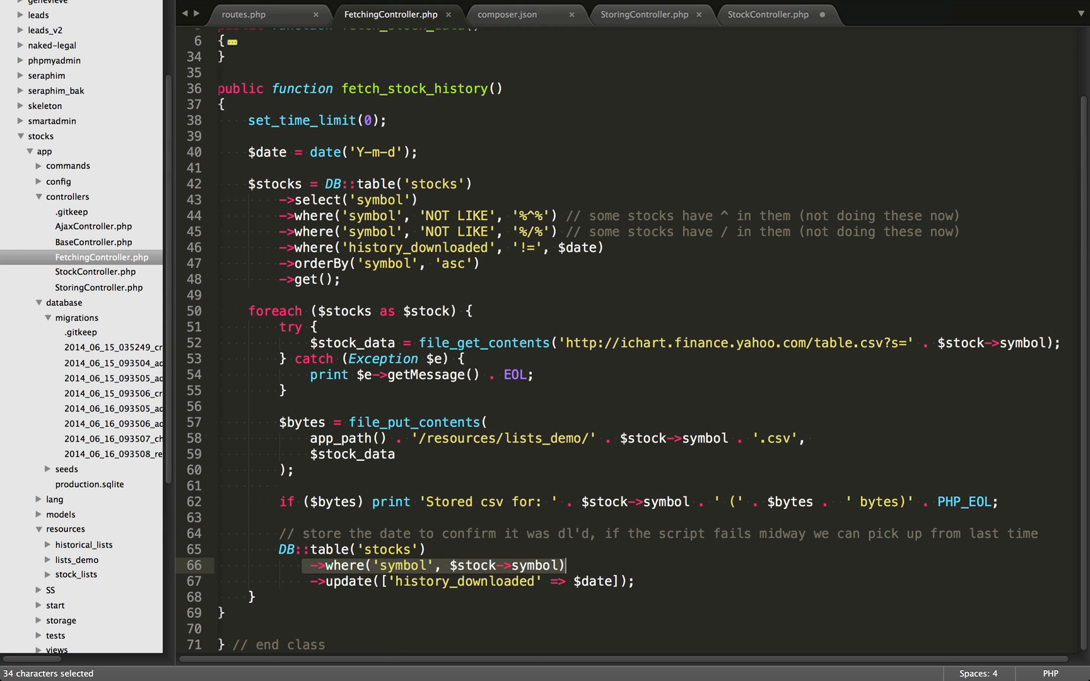
{"action": "left_click", "coordinate": [502, 582]}
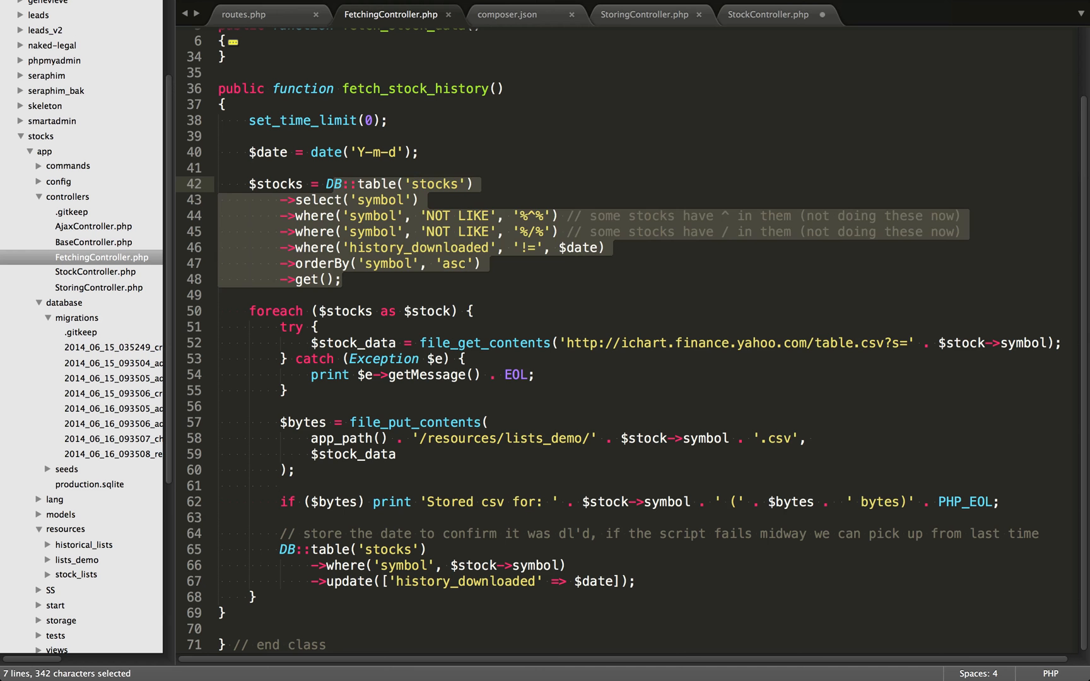
{"action": "left_click", "coordinate": [333, 183]}
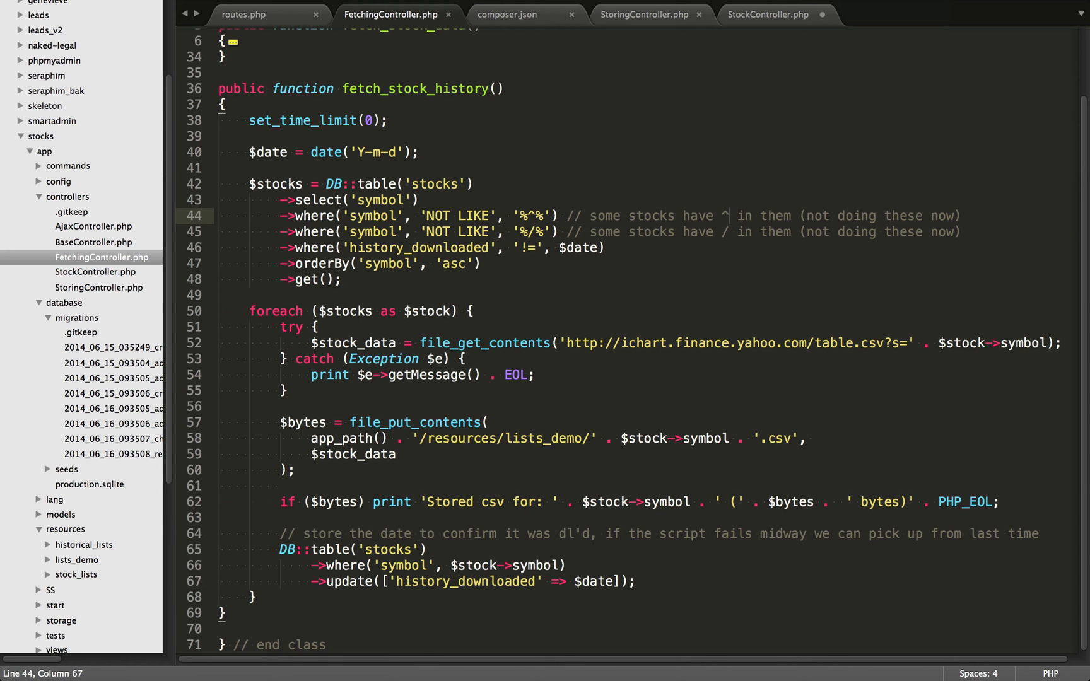
{"action": "left_click", "coordinate": [724, 216]}
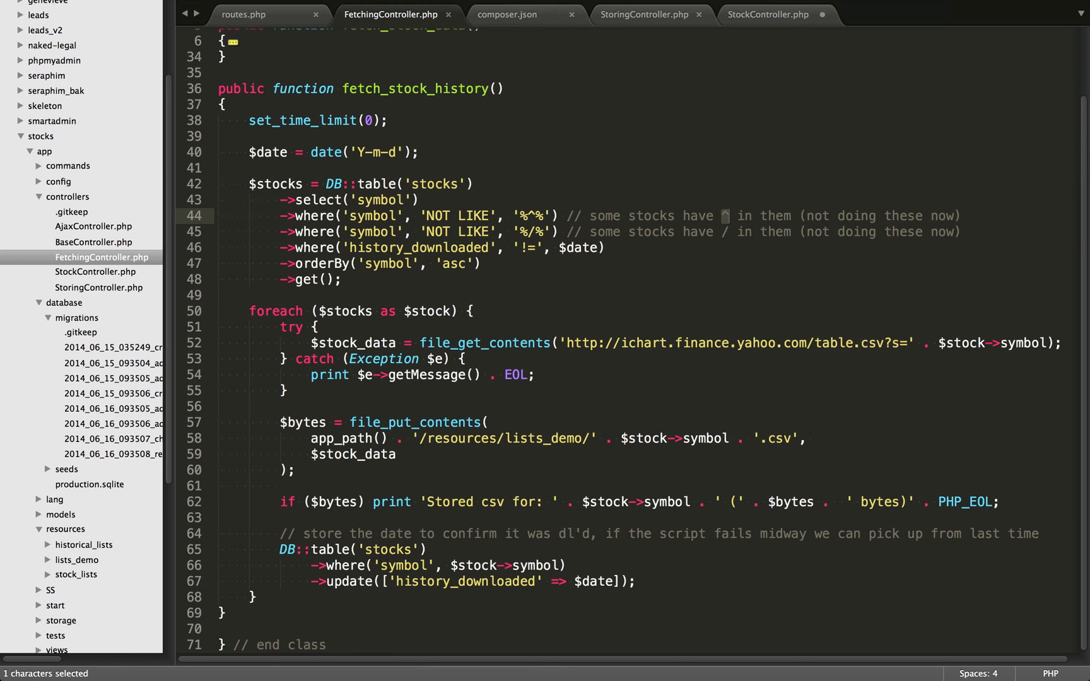
{"action": "left_click", "coordinate": [726, 215]}
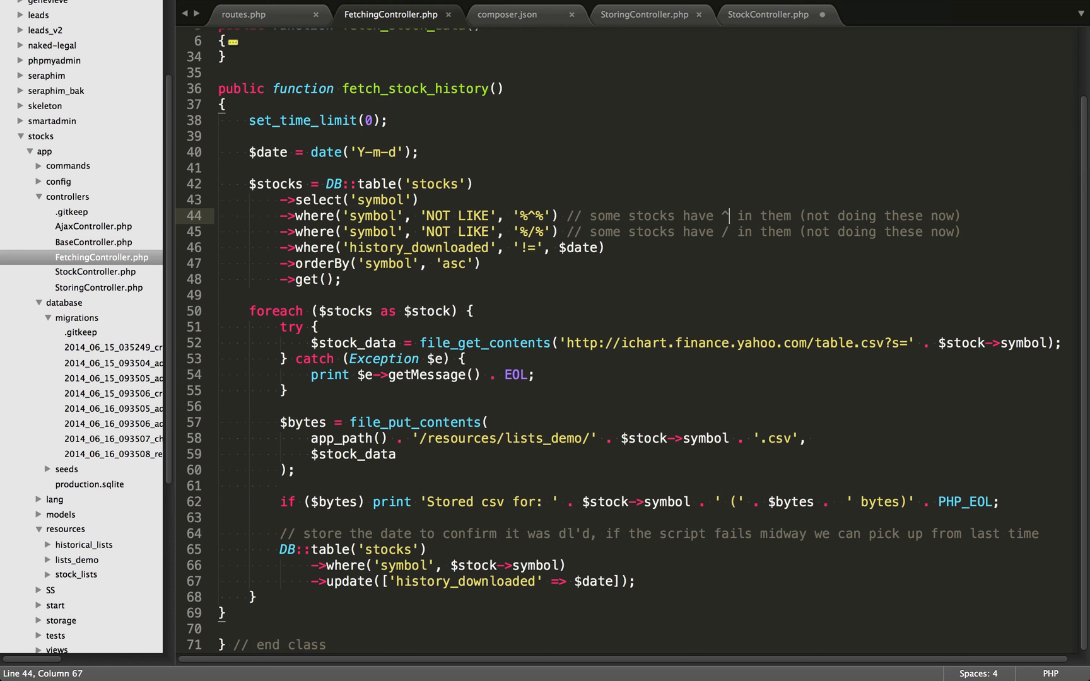
{"action": "left_click", "coordinate": [532, 216]}
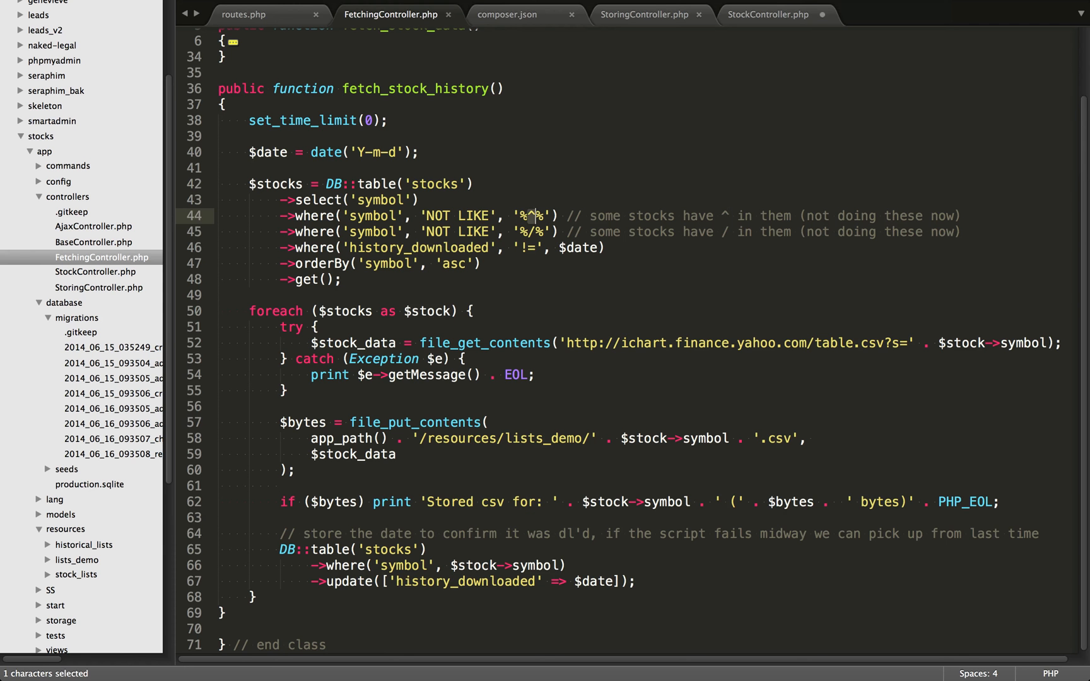
{"action": "left_click", "coordinate": [532, 215]}
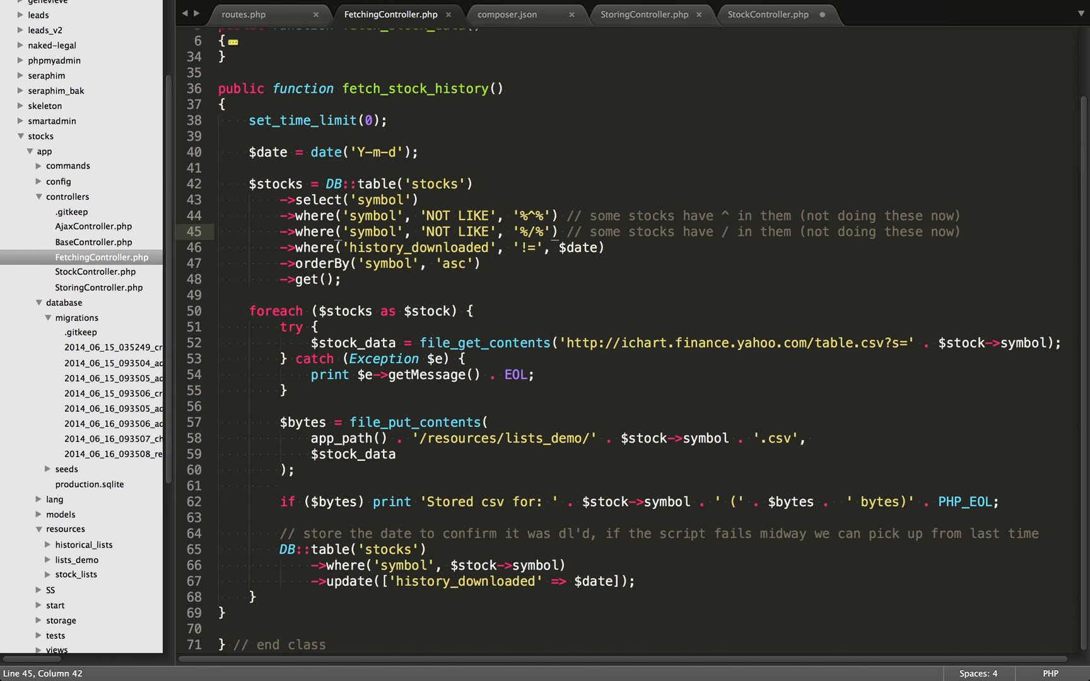
{"action": "double_click", "coordinate": [533, 231]}
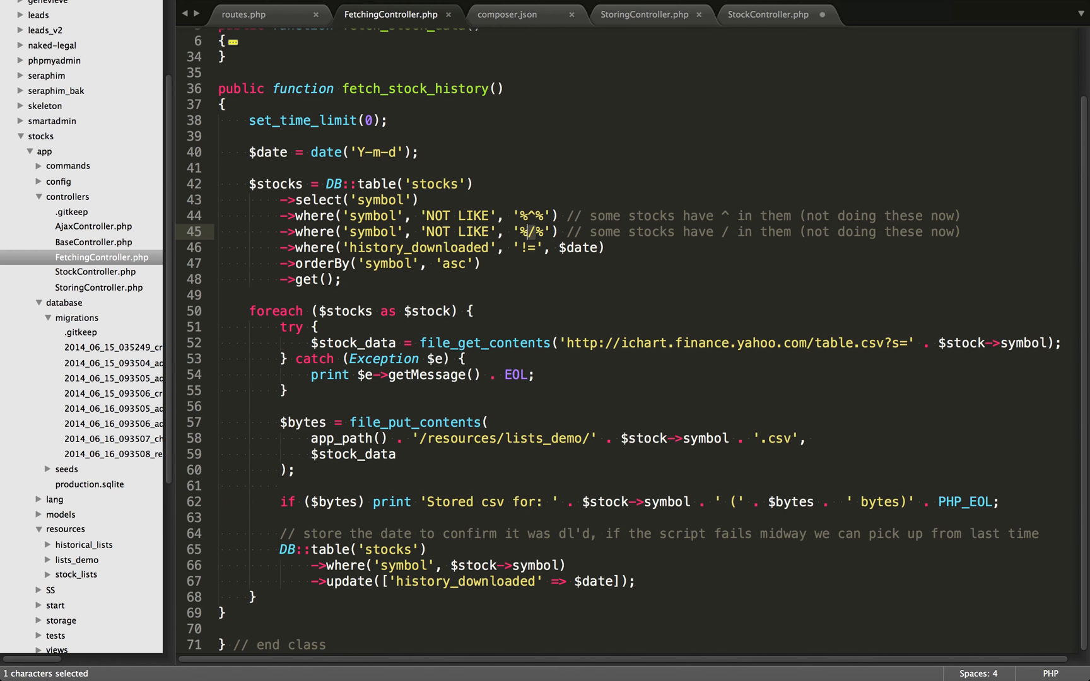
{"action": "left_click", "coordinate": [552, 231]}
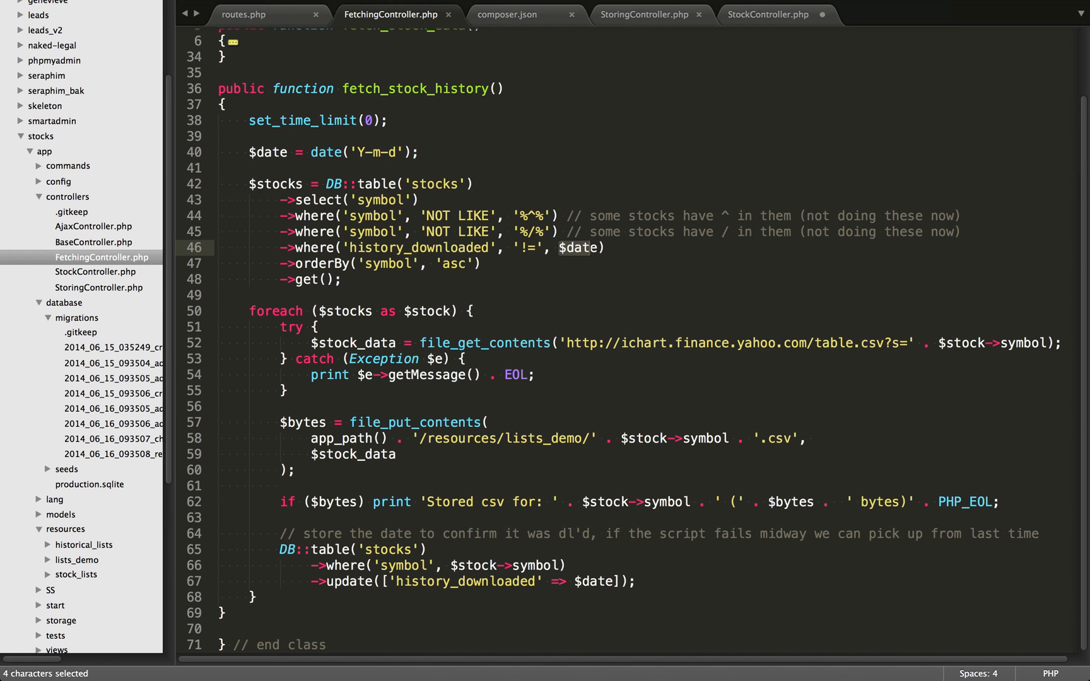
- Point out the query recording the download date, then the foreach loop and try/catch block
{"action": "left_click", "coordinate": [340, 279]}
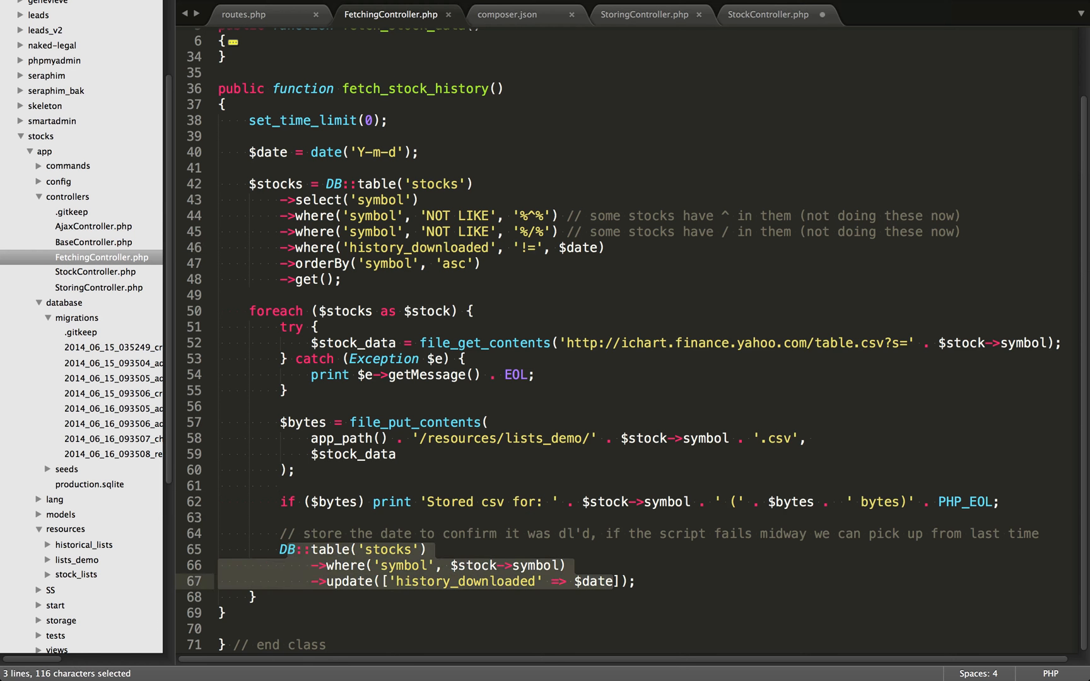
{"action": "left_click", "coordinate": [616, 582]}
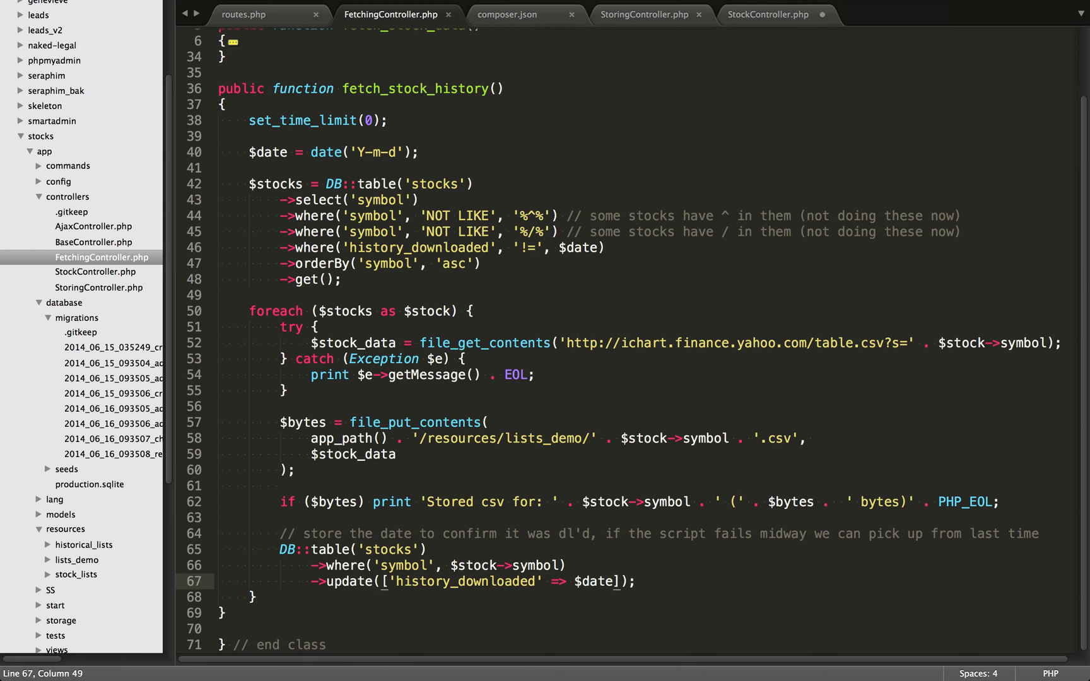
{"action": "double_click", "coordinate": [417, 247]}
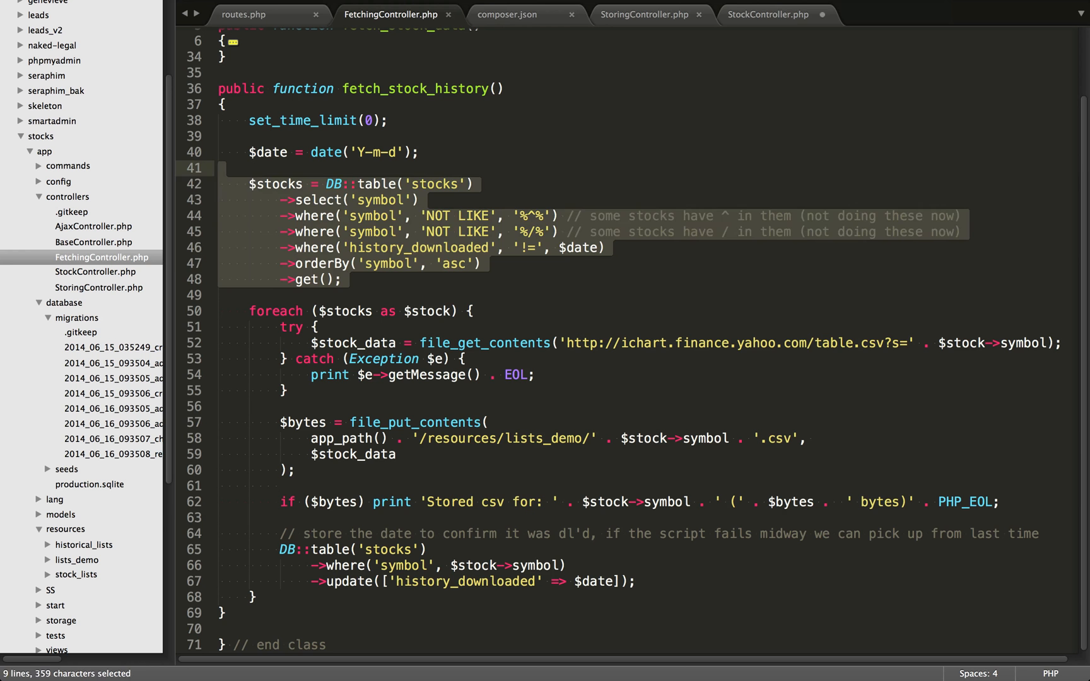
{"action": "left_click", "coordinate": [385, 262]}
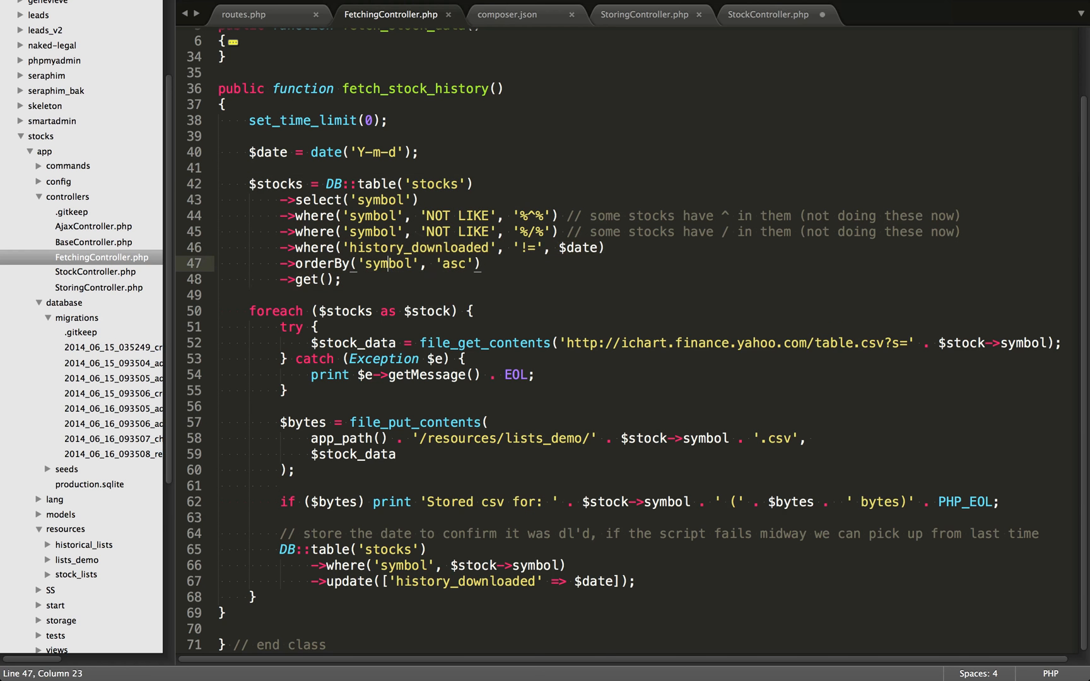
{"action": "left_click", "coordinate": [251, 183]}
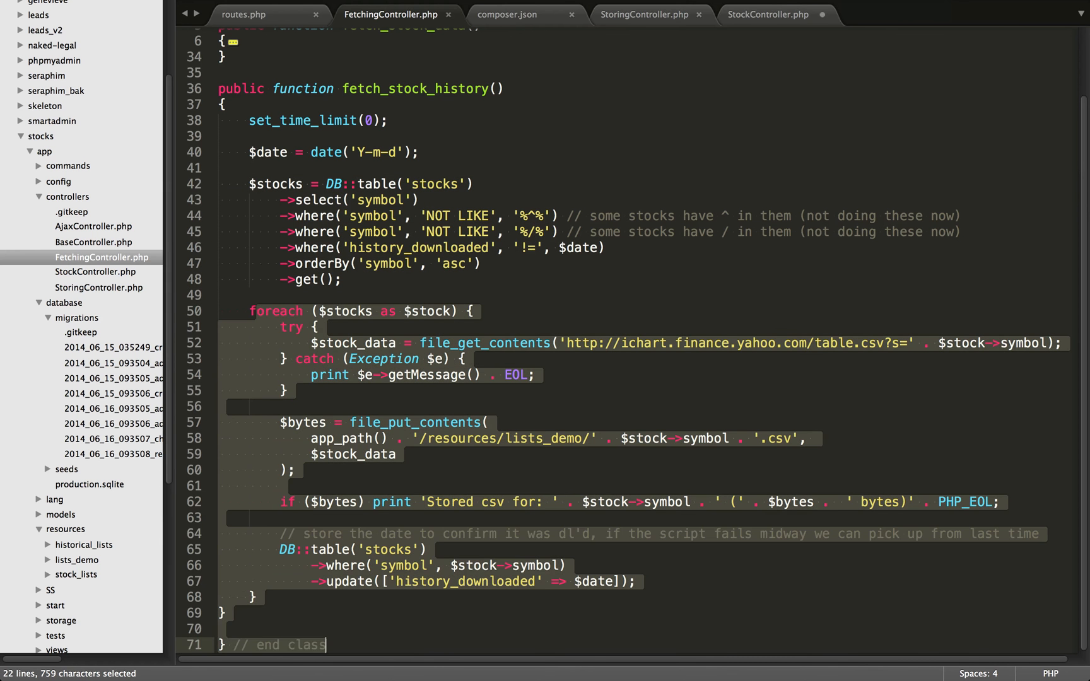
{"action": "left_click", "coordinate": [222, 612]}
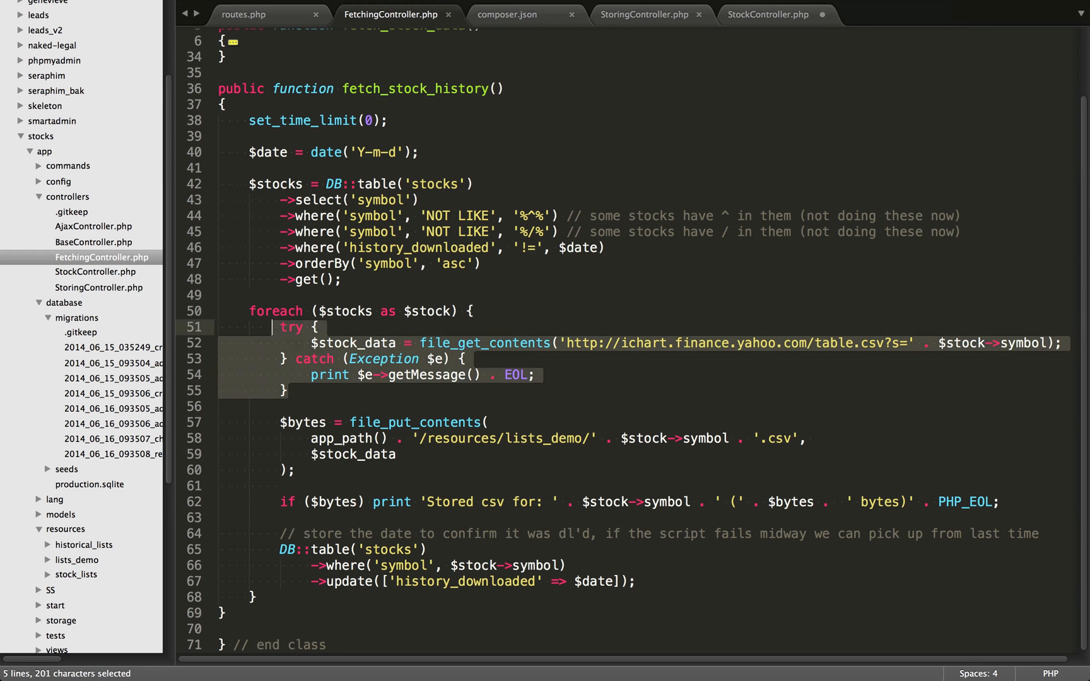
{"action": "left_click", "coordinate": [236, 407]}
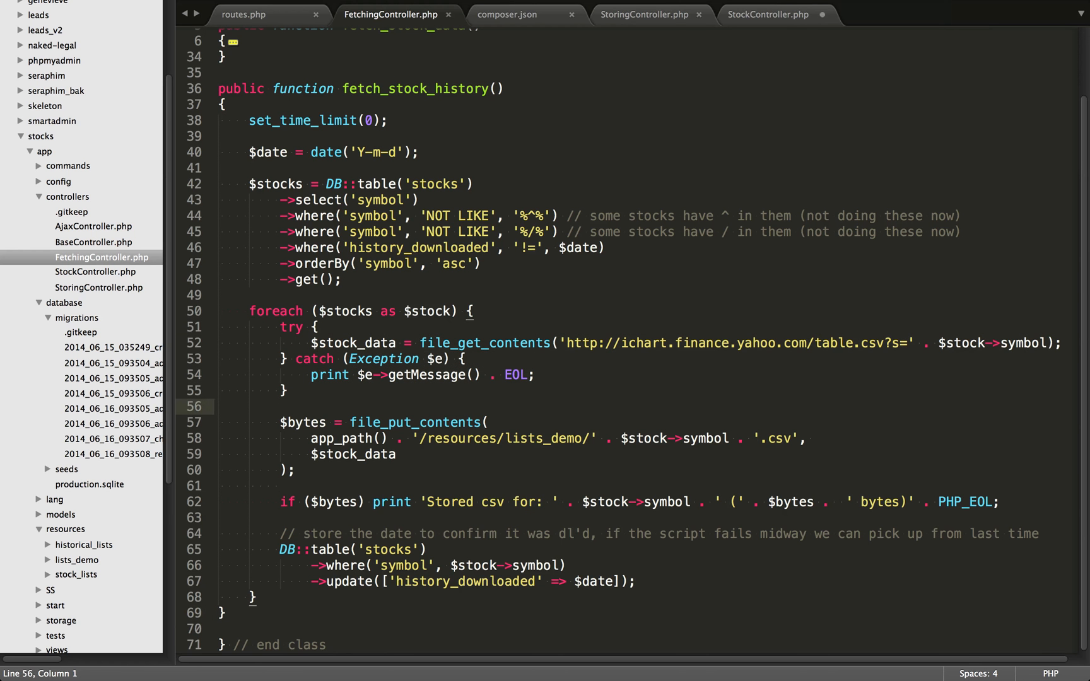
- Highlight the file_get_contents download, the print statement and the file_put_contents csv write
{"action": "double_click", "coordinate": [482, 343]}
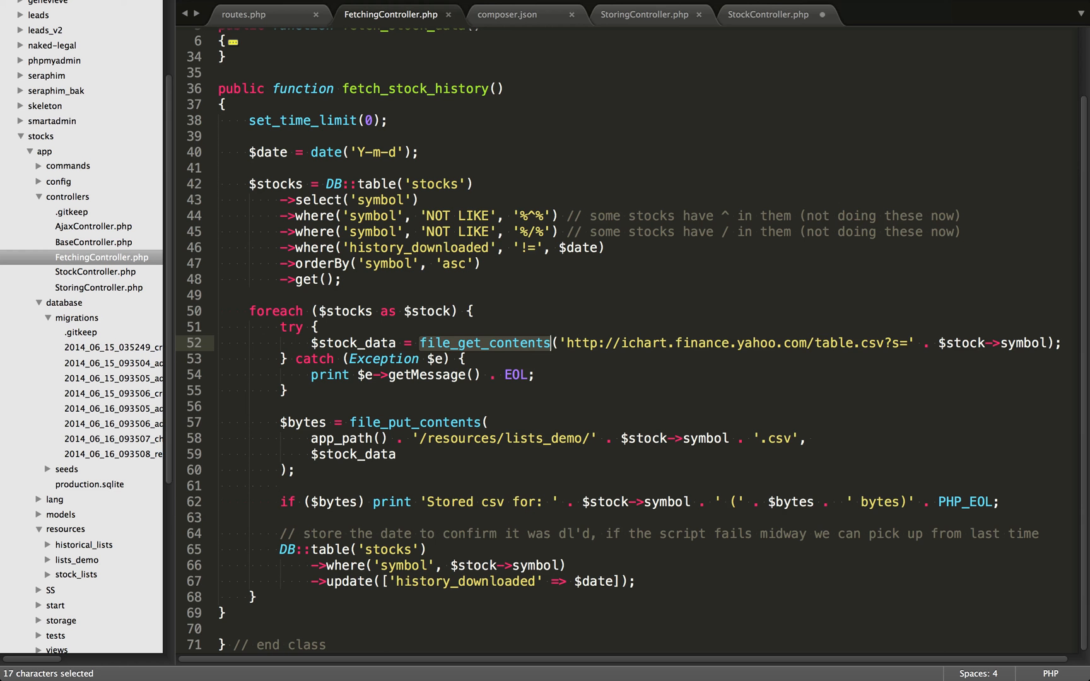
{"action": "left_click", "coordinate": [581, 343]}
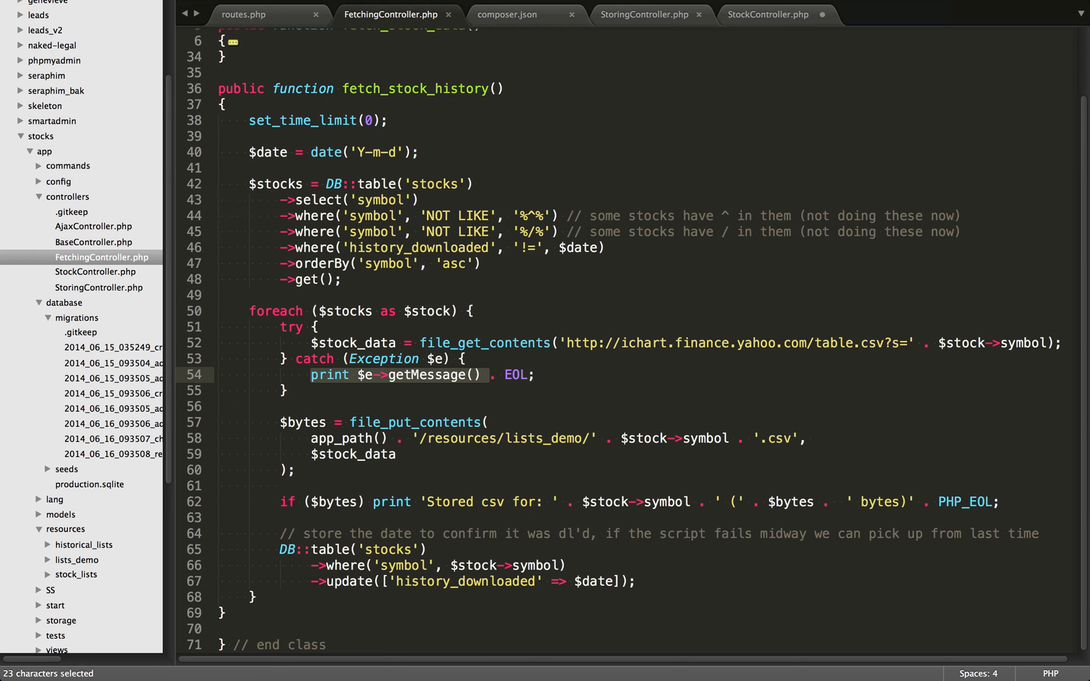
{"action": "left_click", "coordinate": [487, 374]}
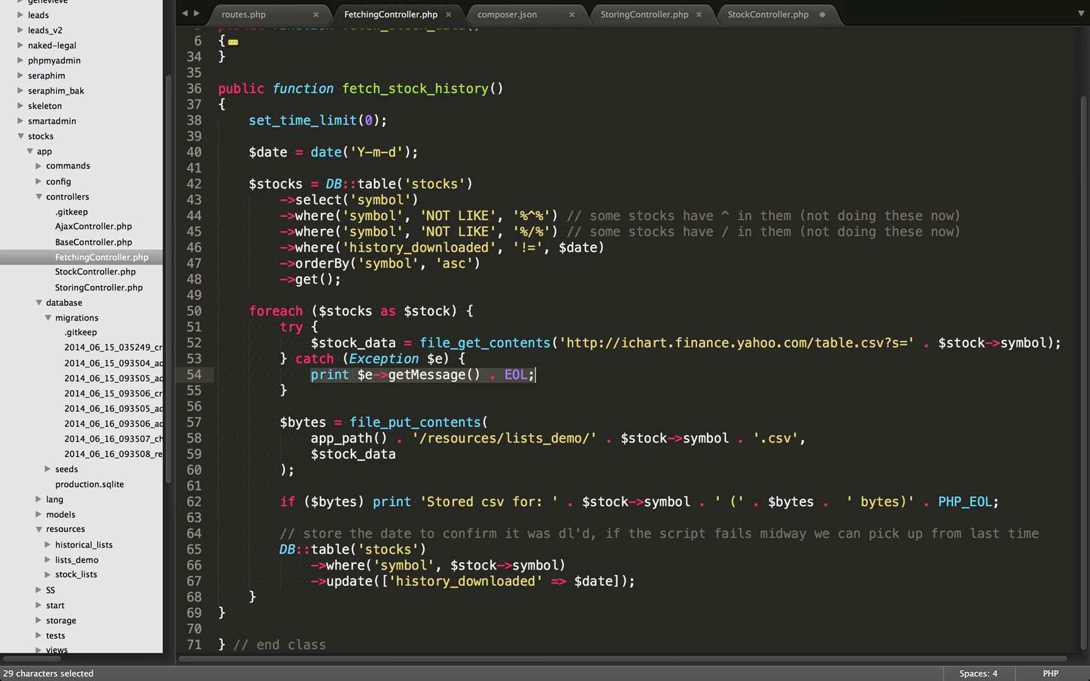
{"action": "left_click", "coordinate": [533, 374]}
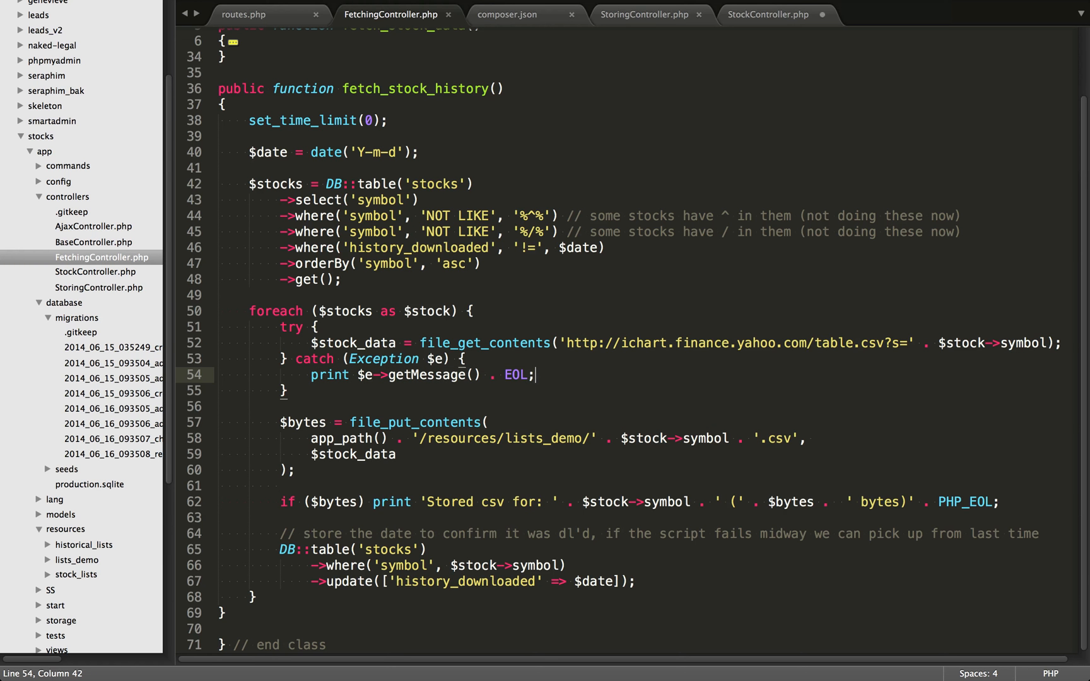
{"action": "double_click", "coordinate": [414, 421]}
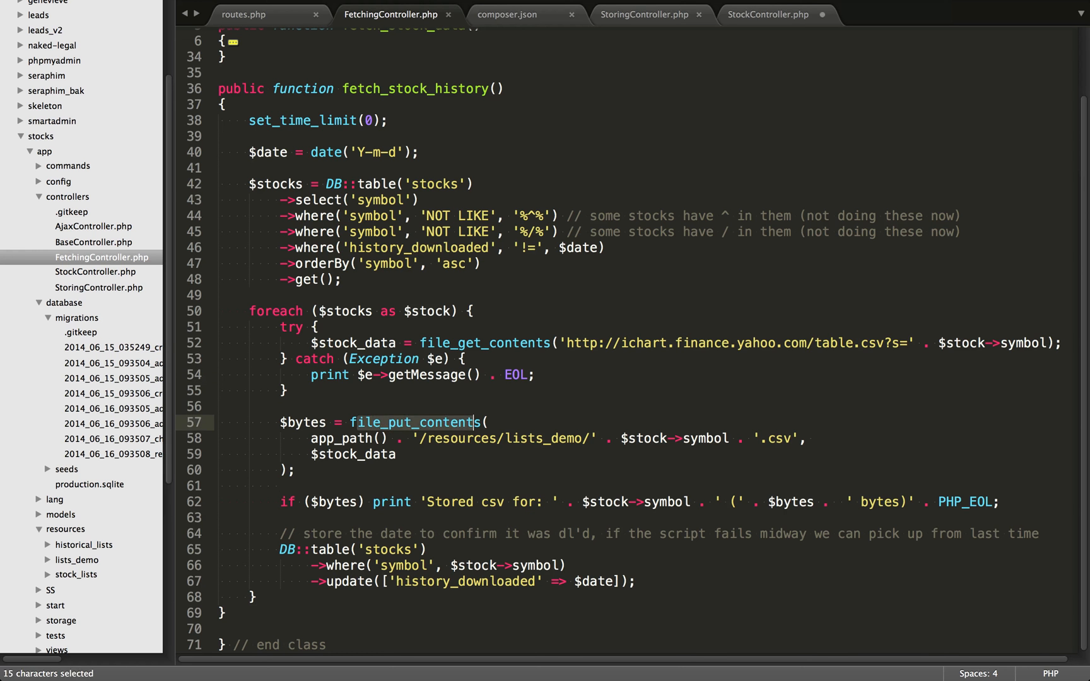
{"action": "left_click", "coordinate": [473, 421]}
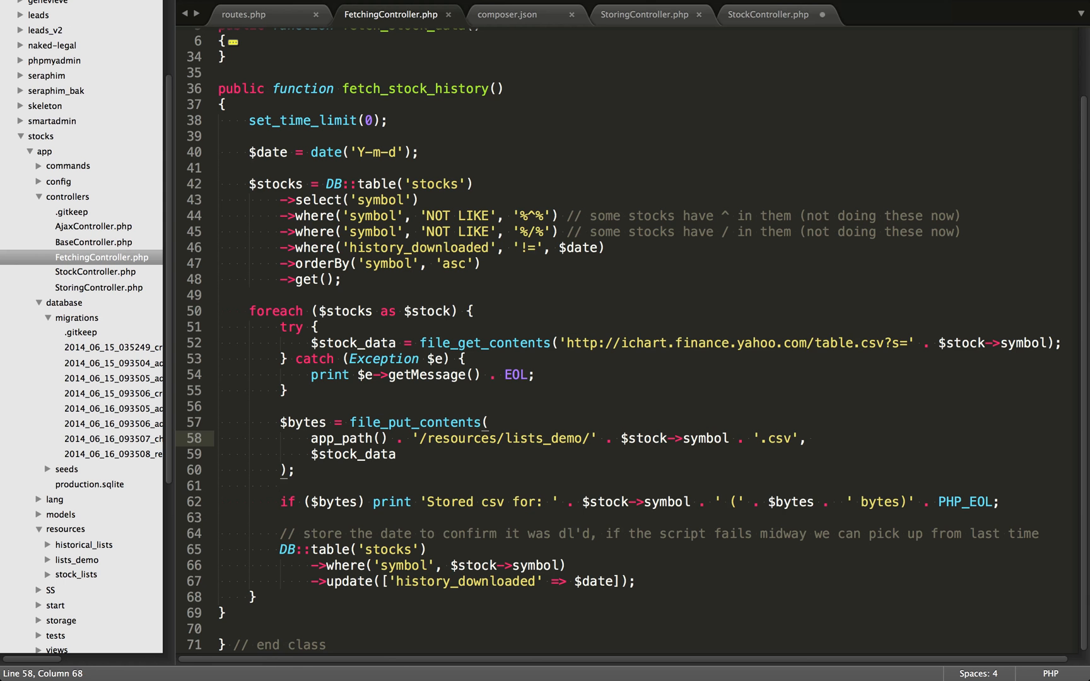
{"action": "double_click", "coordinate": [414, 423]}
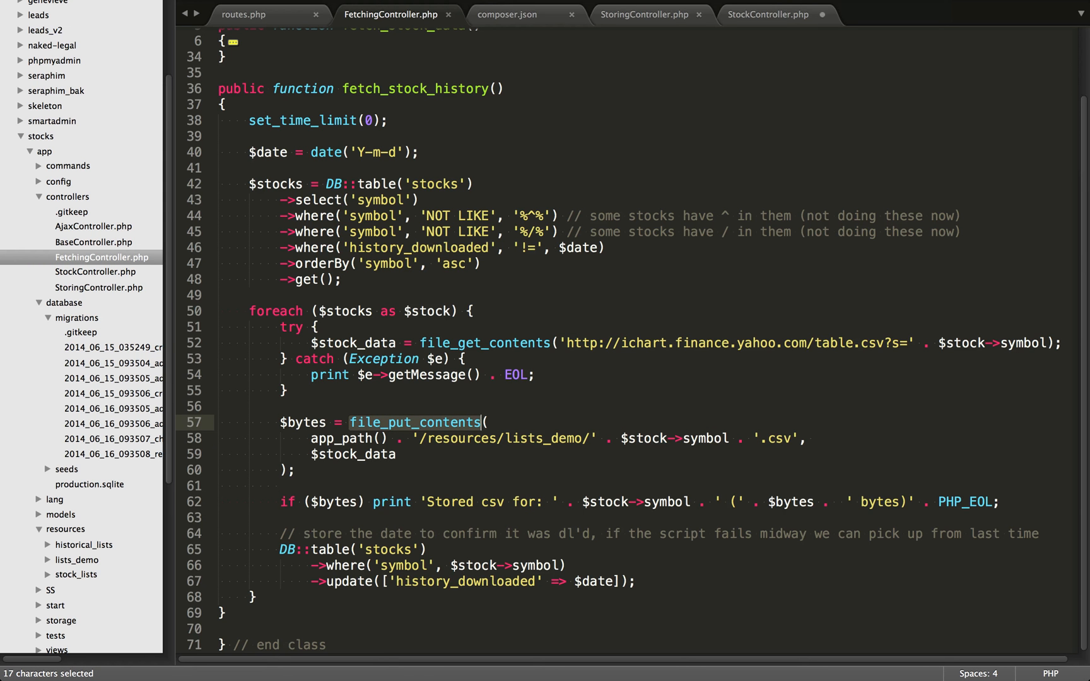
{"action": "left_click", "coordinate": [387, 437]}
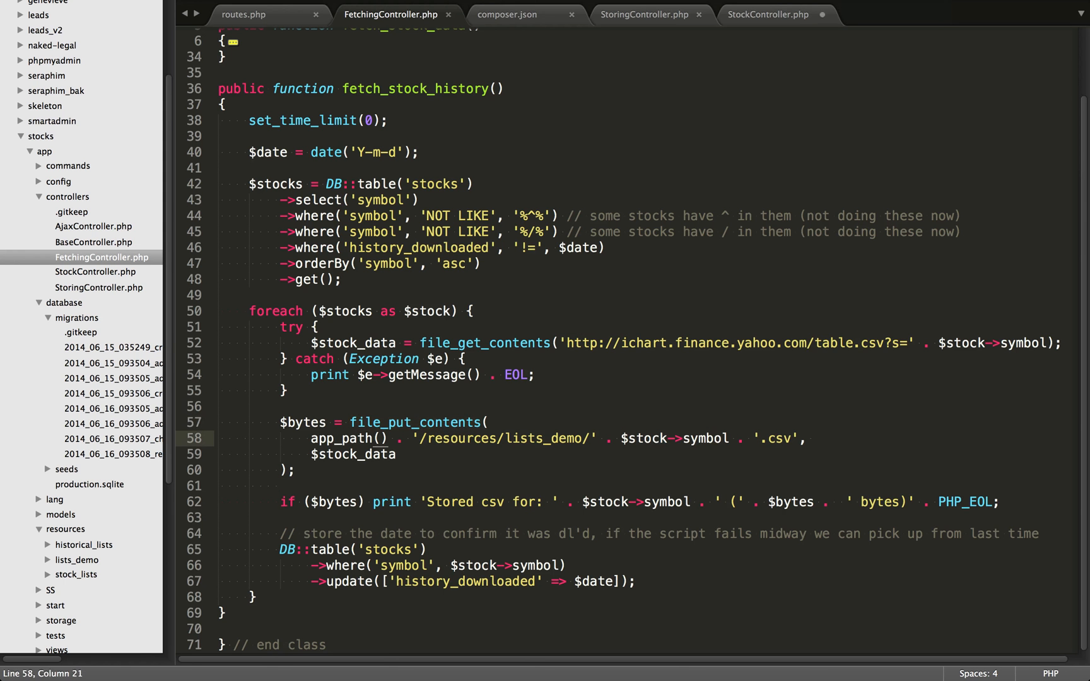
- Review the Stored csv print line with its bytes portion and the stocks table update using $date
{"action": "left_click", "coordinate": [380, 421]}
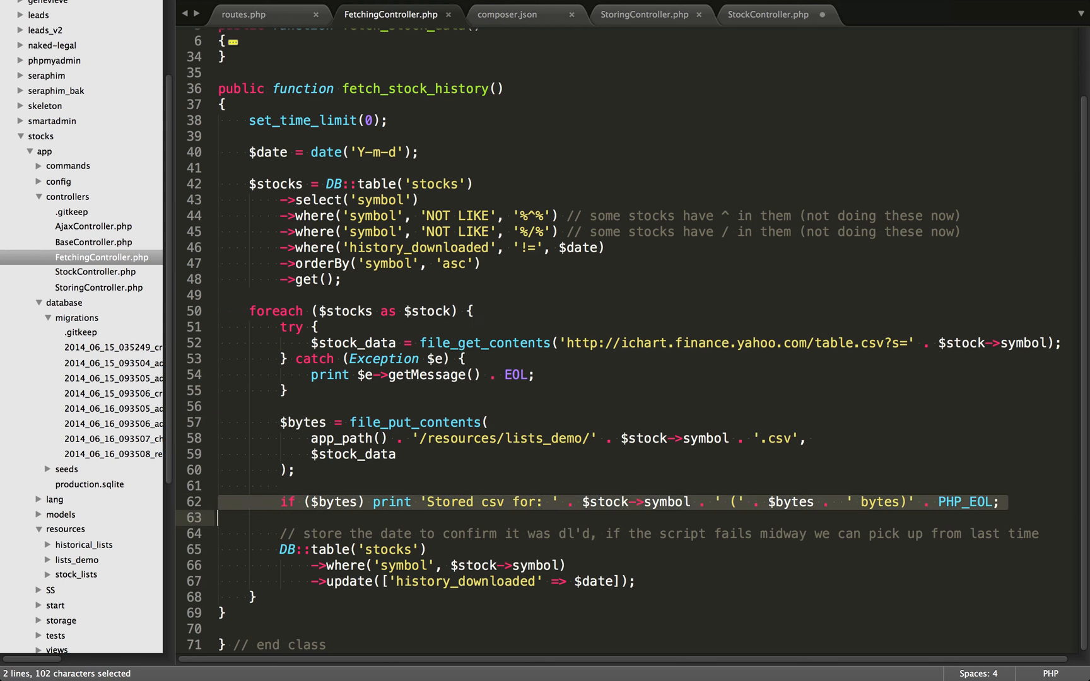
{"action": "left_click", "coordinate": [437, 501]}
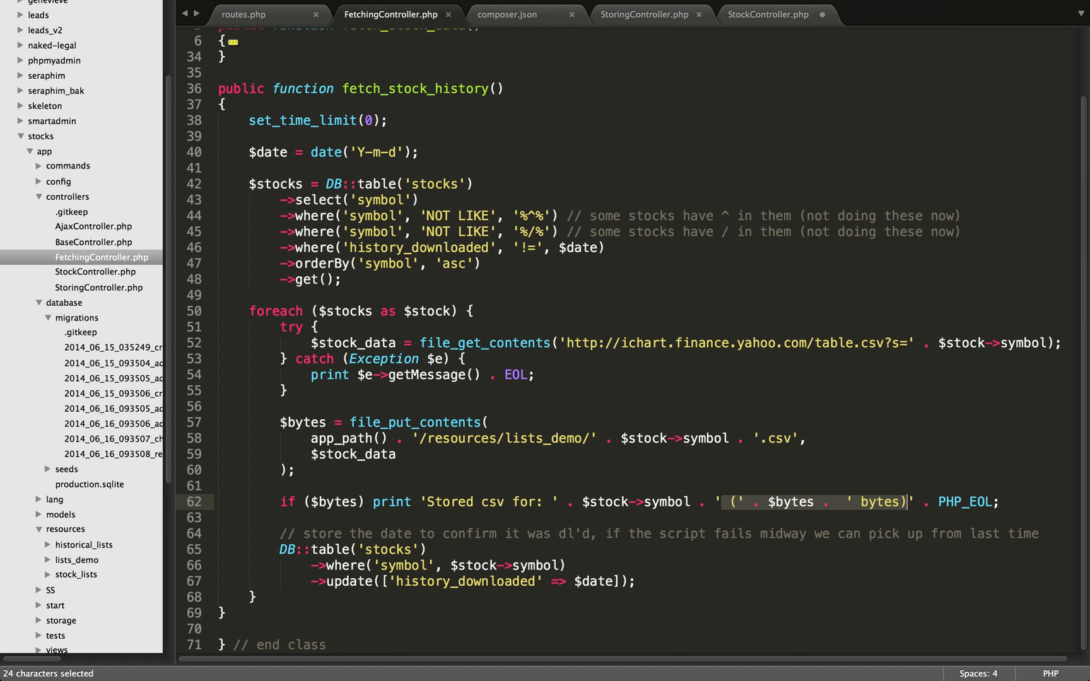
{"action": "left_click", "coordinate": [810, 501]}
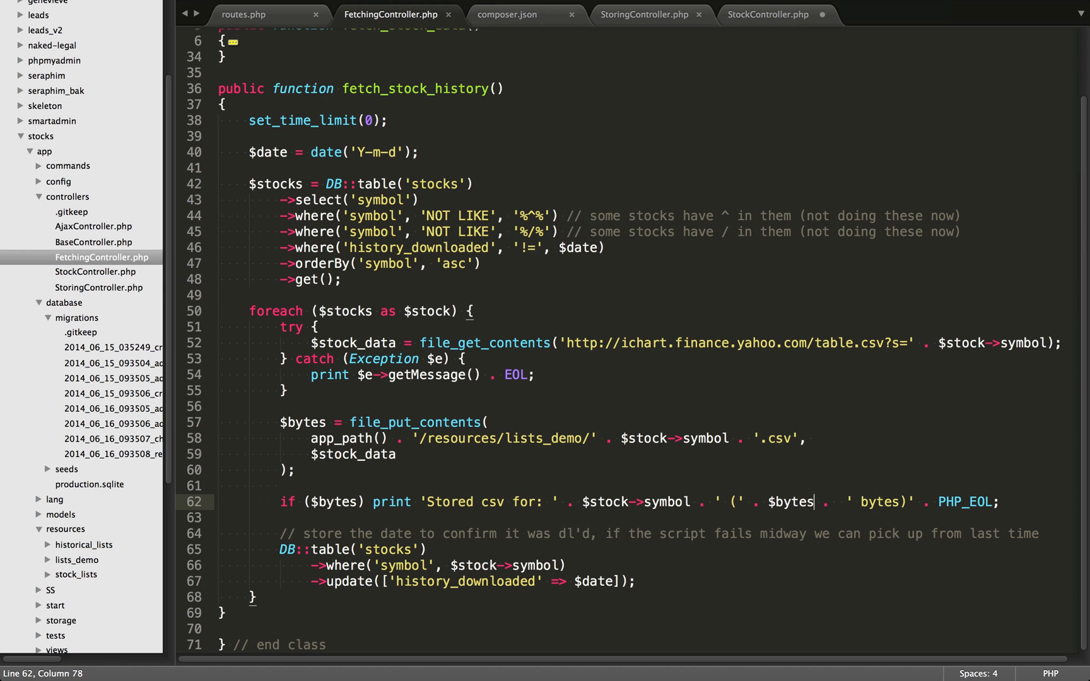
{"action": "left_click", "coordinate": [278, 549]}
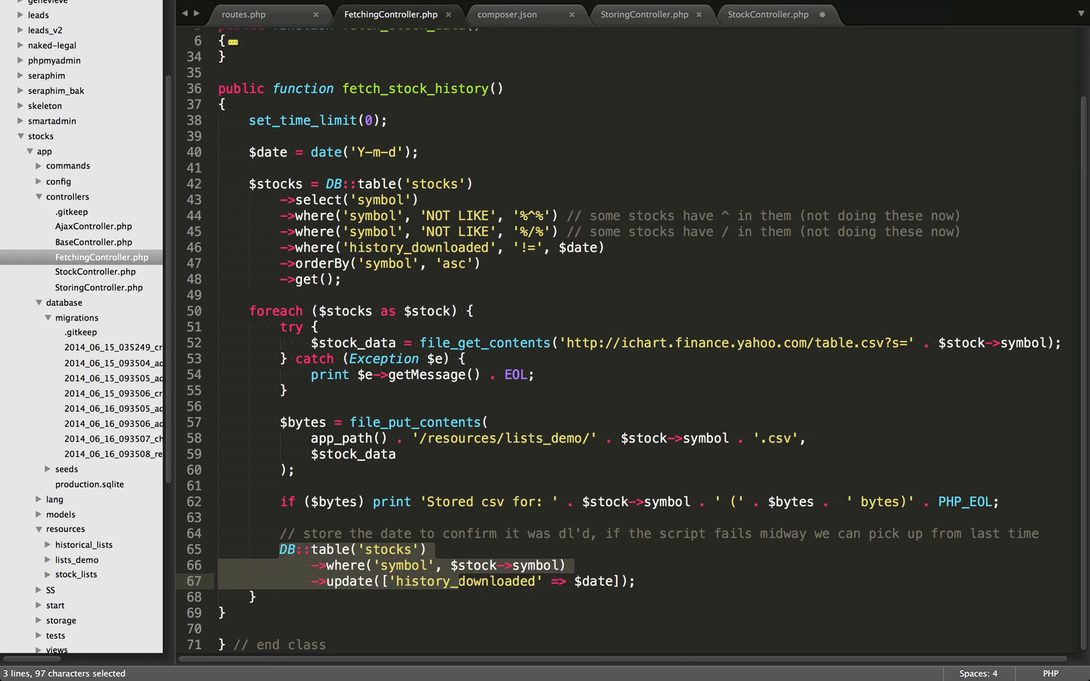
{"action": "left_click", "coordinate": [608, 582]}
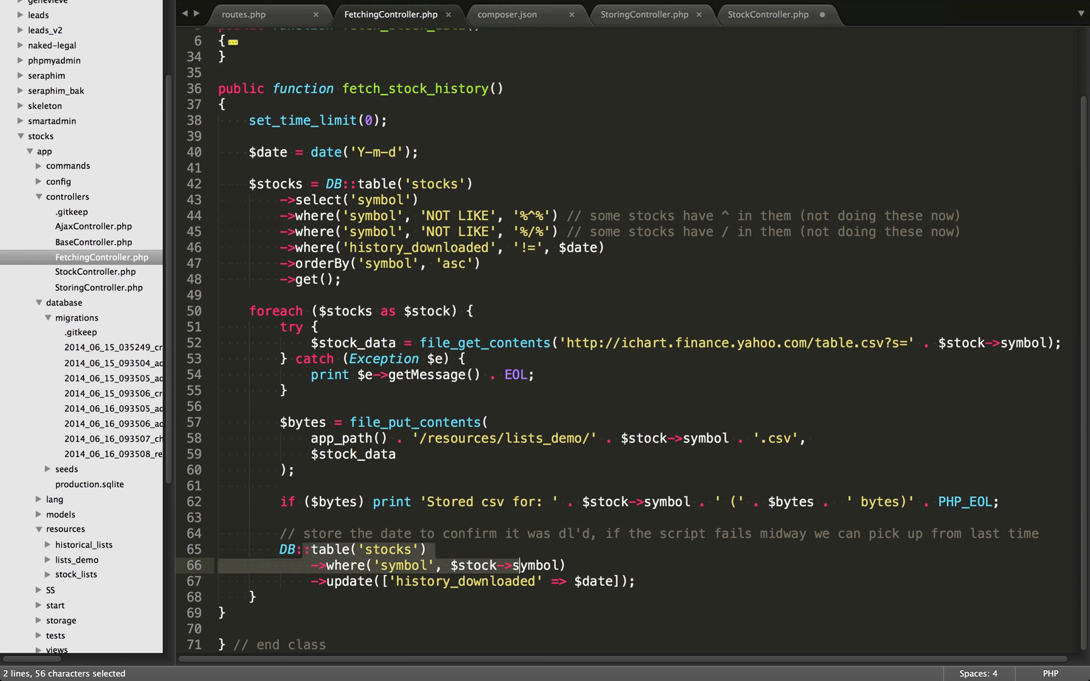
{"action": "left_click", "coordinate": [519, 564]}
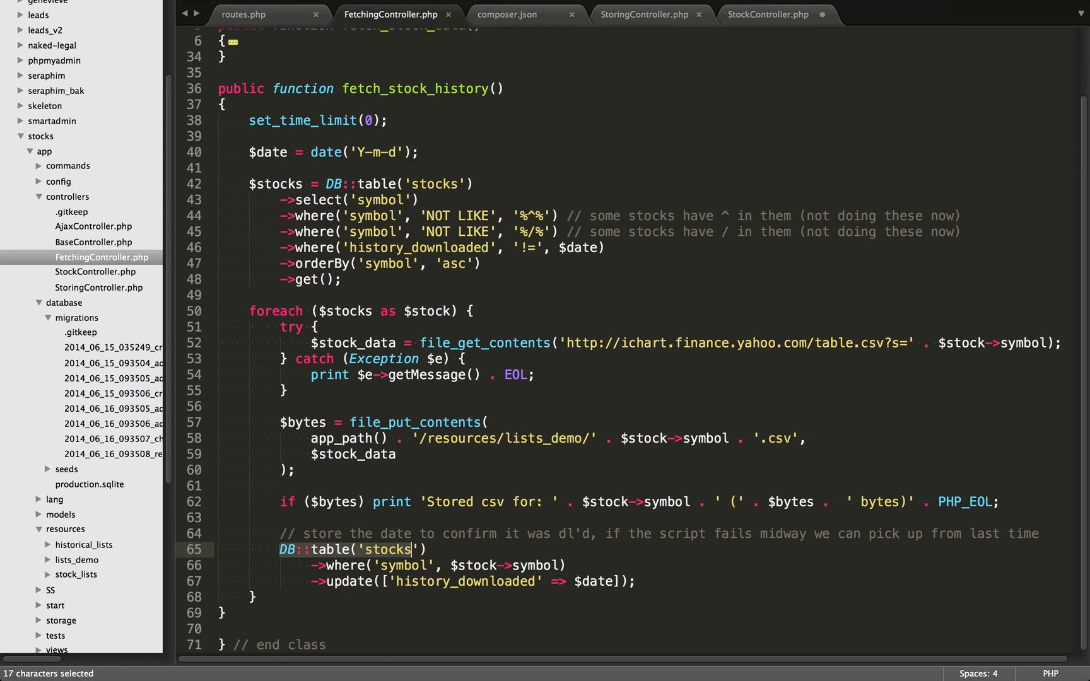
{"action": "left_click", "coordinate": [615, 581]}
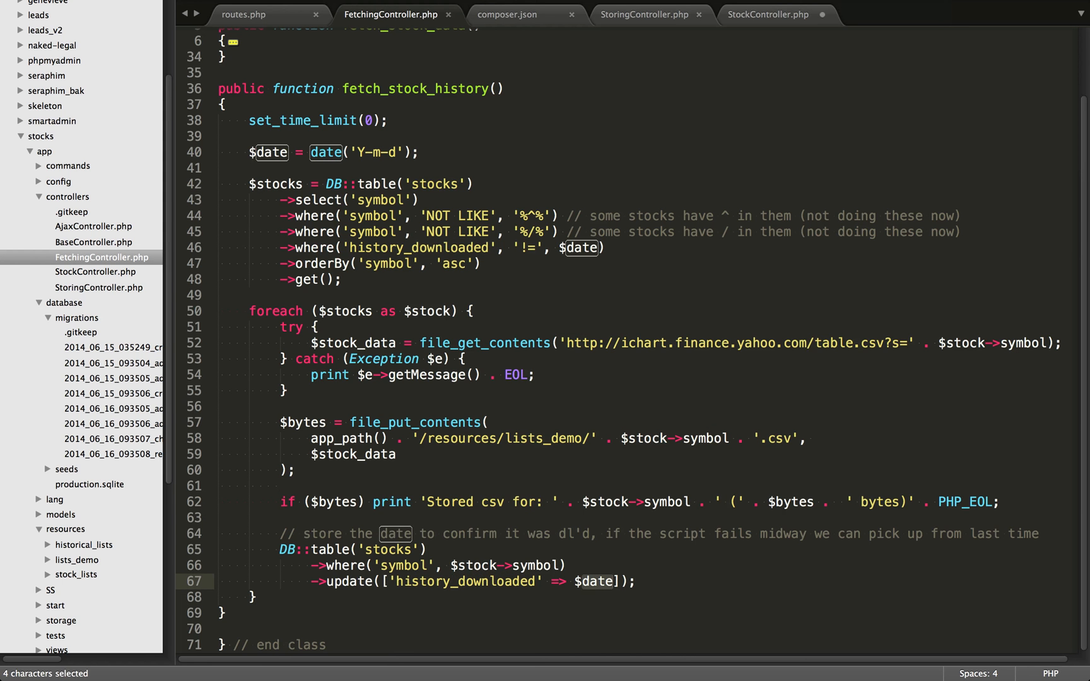
{"action": "left_click", "coordinate": [614, 581]}
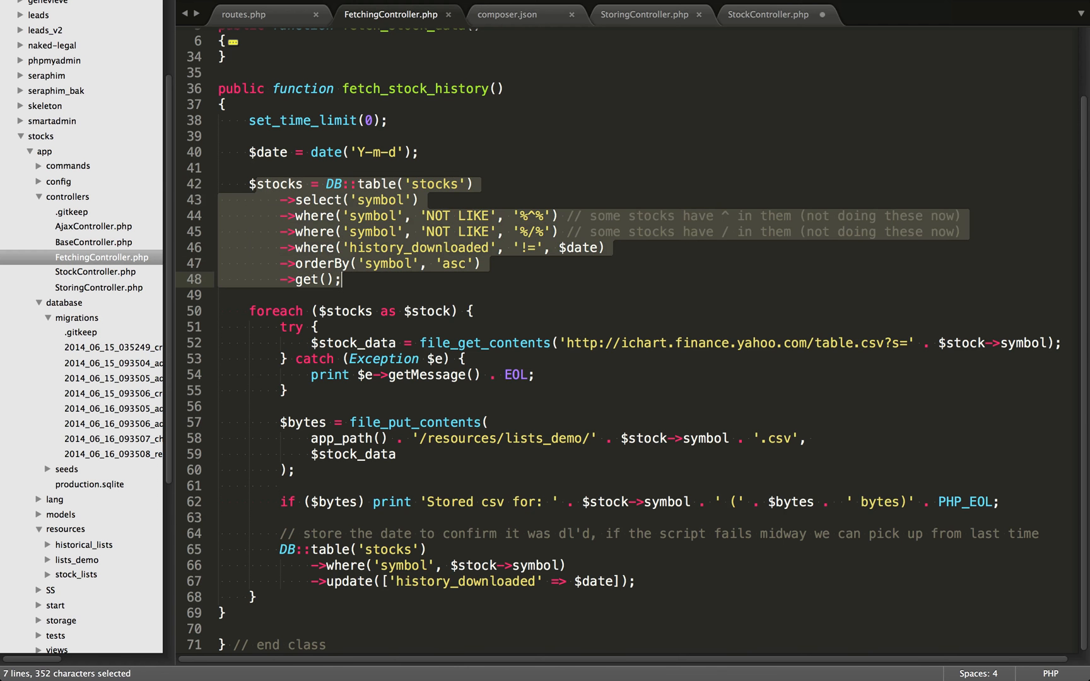
- Revisit the date query lines, then switch to the Terminal Tinker session running fetch_stock_history
{"action": "left_click", "coordinate": [339, 279]}
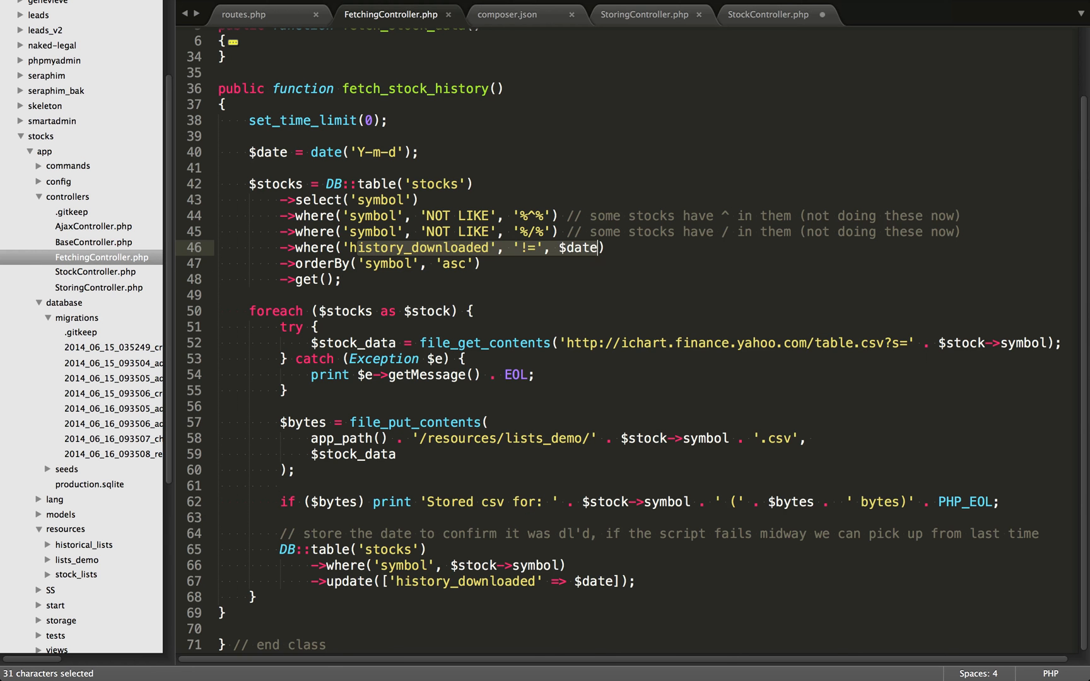
{"action": "left_click", "coordinate": [450, 248]}
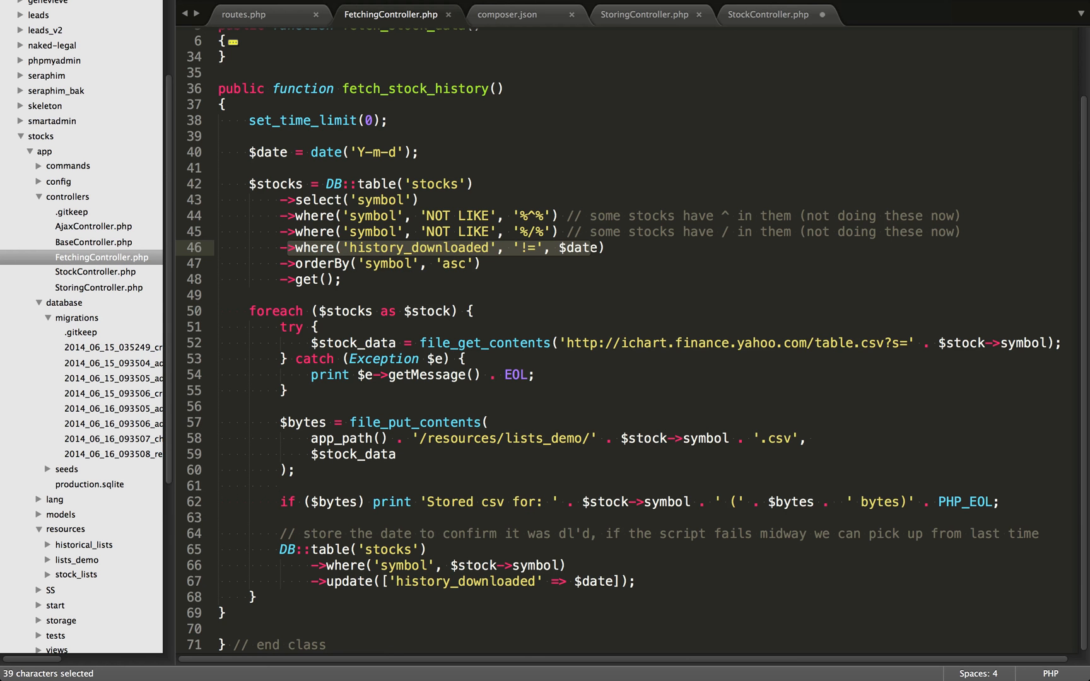
{"action": "left_click", "coordinate": [598, 248]}
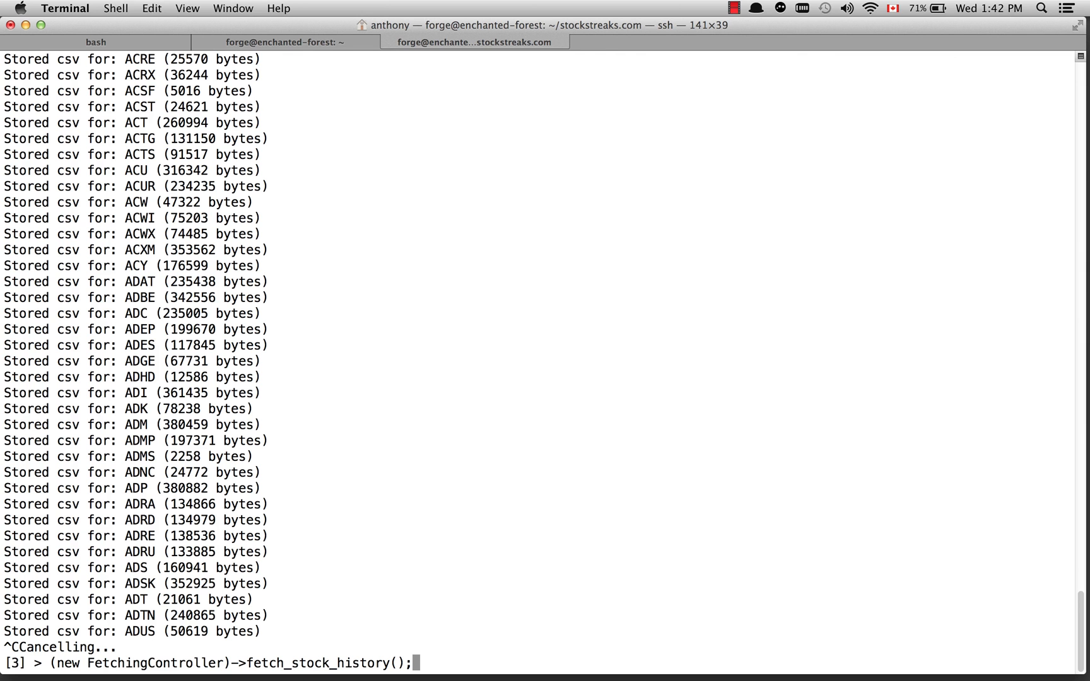
{"action": "double_click", "coordinate": [97, 662]}
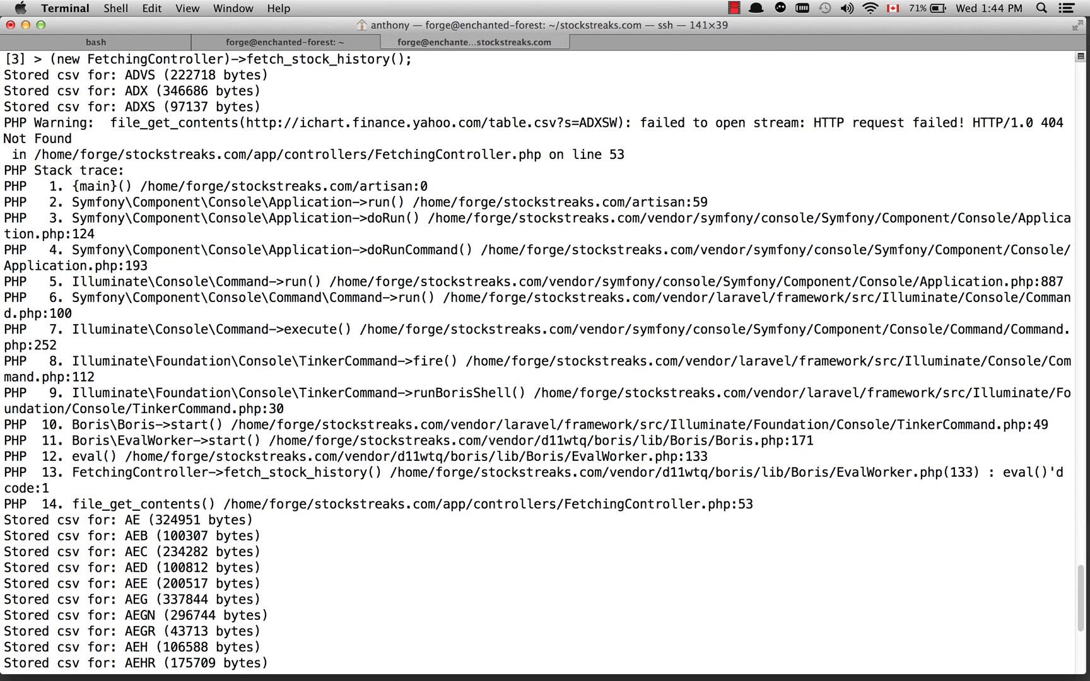
{"action": "double_click", "coordinate": [597, 124]}
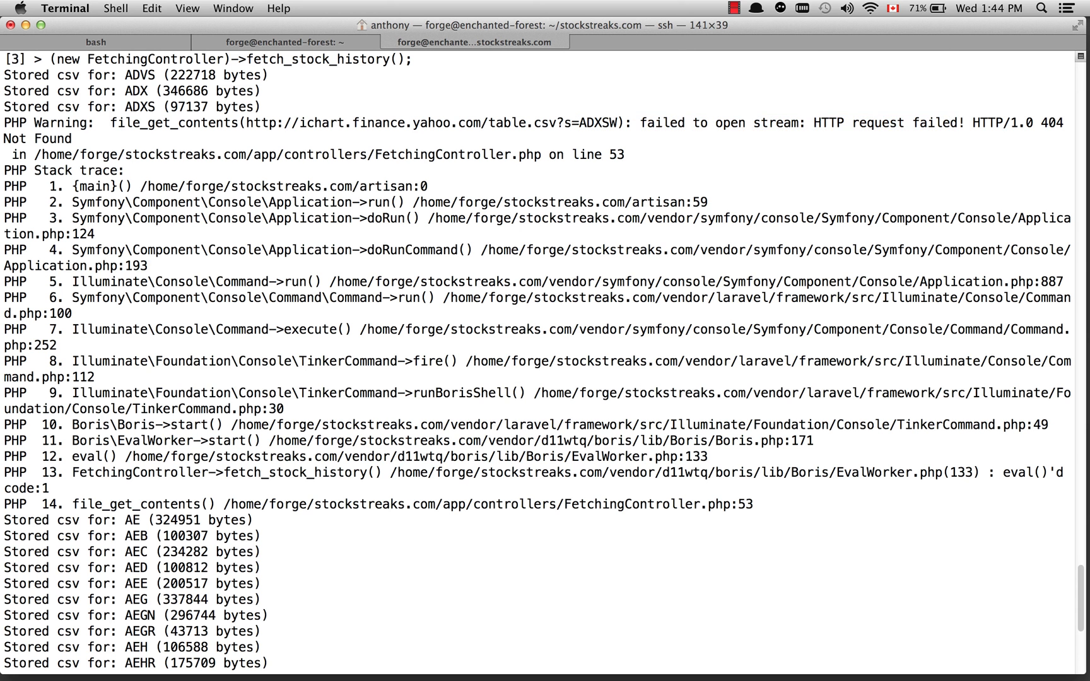
{"action": "double_click", "coordinate": [170, 123]}
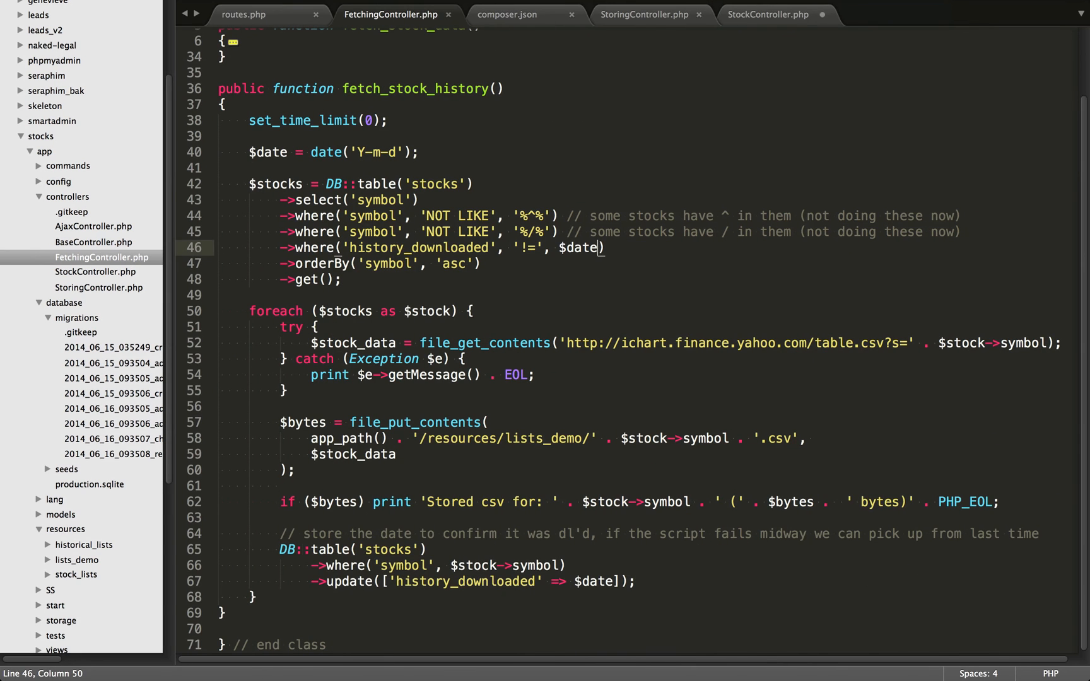
{"action": "left_click", "coordinate": [594, 582]}
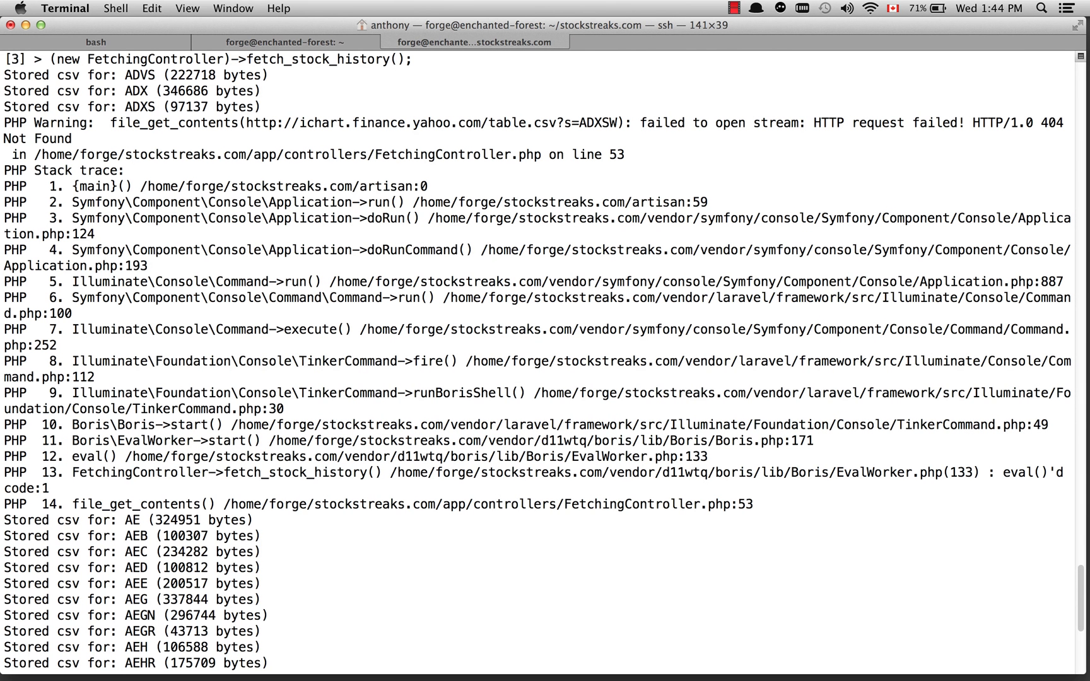
{"action": "left_click_drag", "start_coordinate": [77, 124], "coordinate": [72, 138]}
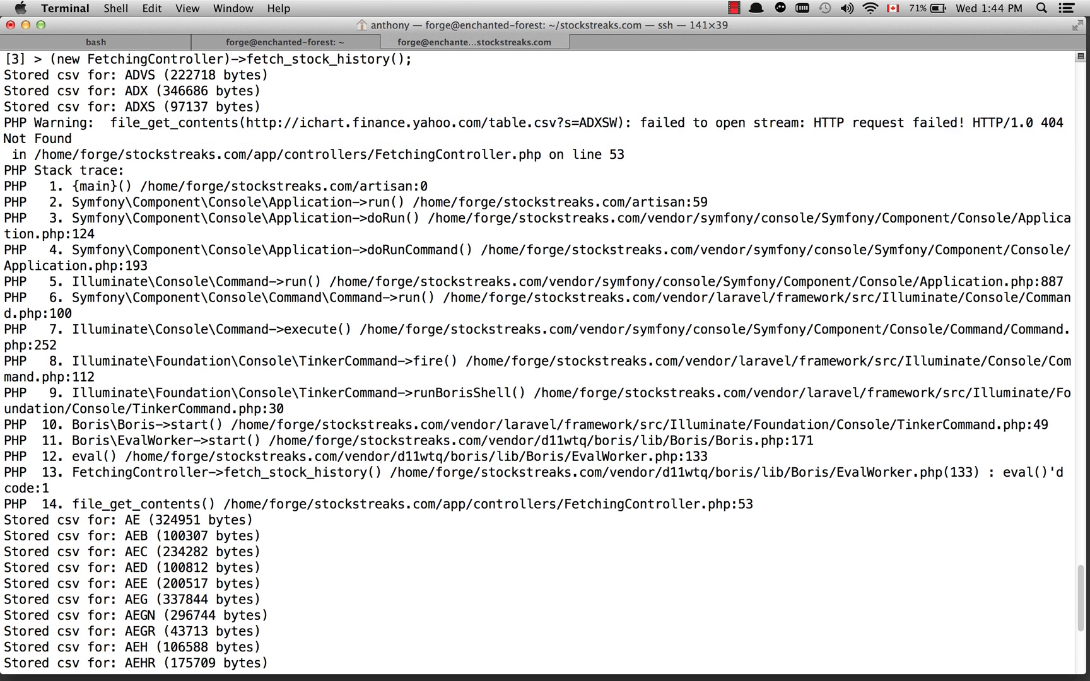
{"action": "left_click_drag", "start_coordinate": [107, 122], "coordinate": [73, 139]}
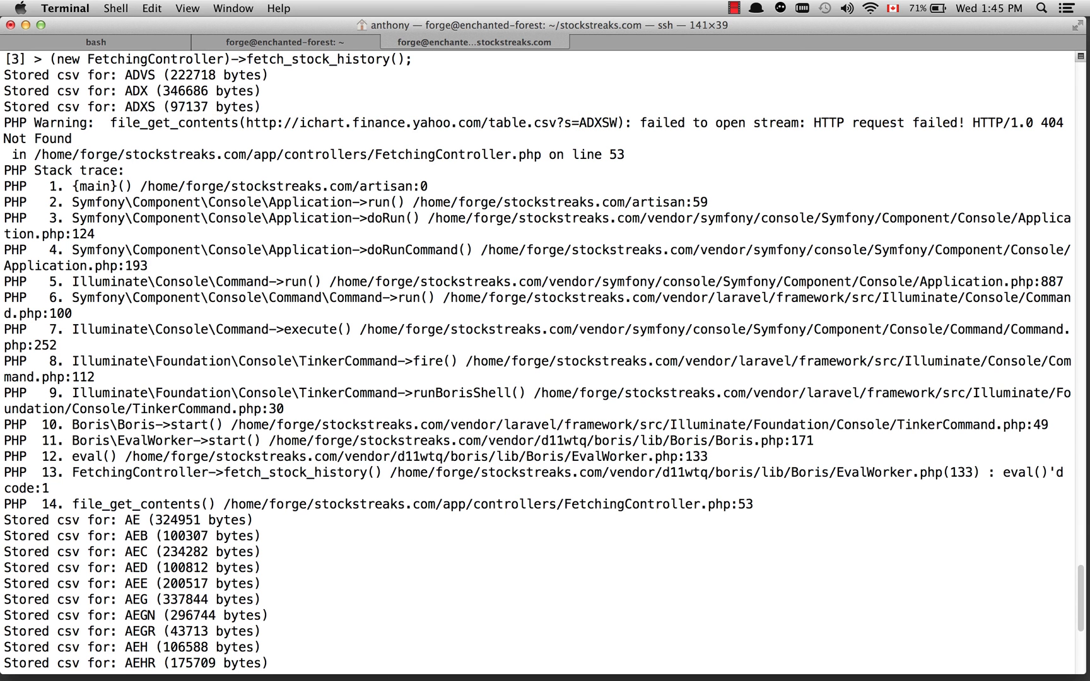
{"action": "double_click", "coordinate": [883, 123]}
{"action": "type", "text": "(new FetchingController)->fetch_stock_history();"}
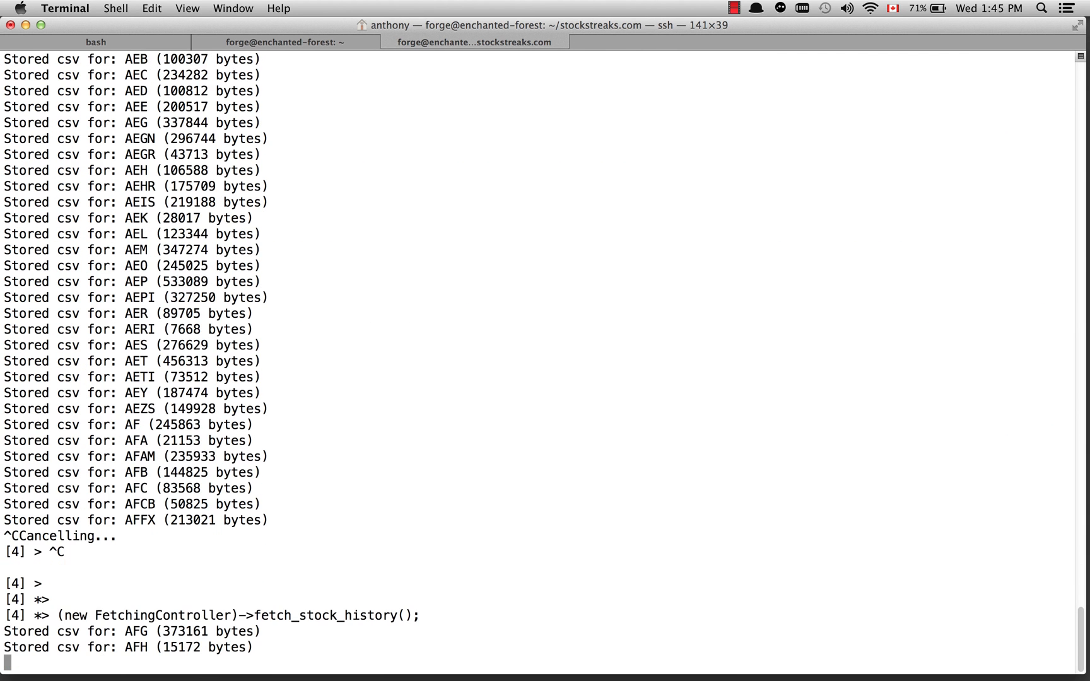
- Scroll through the Tinker output as csvs store through AMPE with 404 warnings for ALLY and AMBCW
{"action": "scroll", "scroll_direction": "down", "scroll_amount": 3}
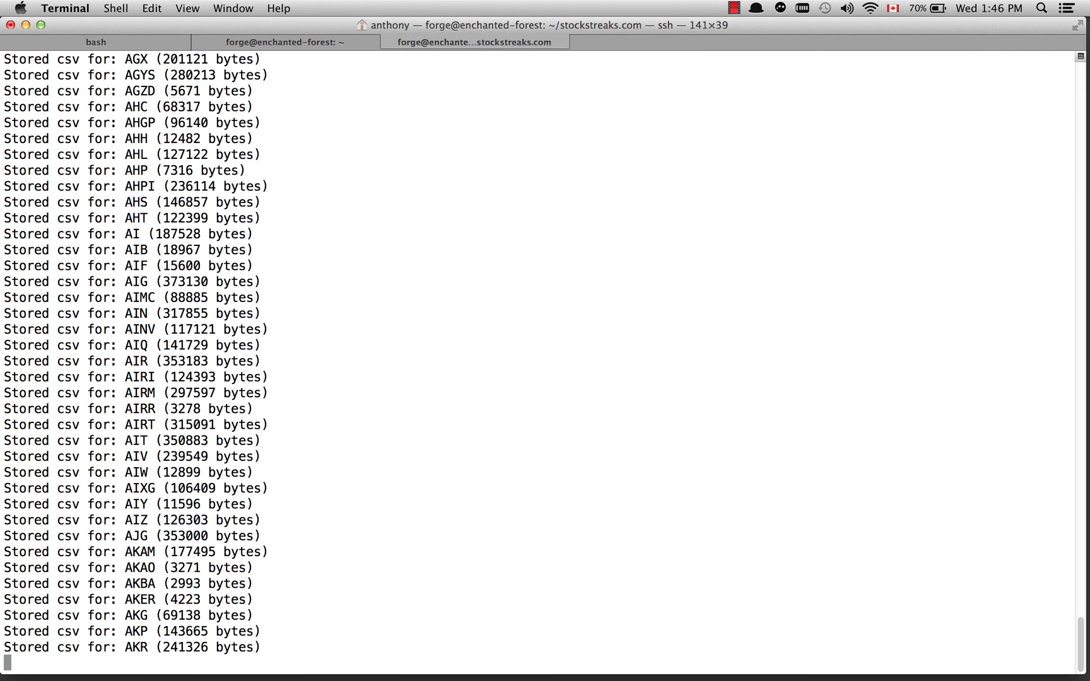
{"action": "scroll", "scroll_direction": "down", "scroll_amount": 3}
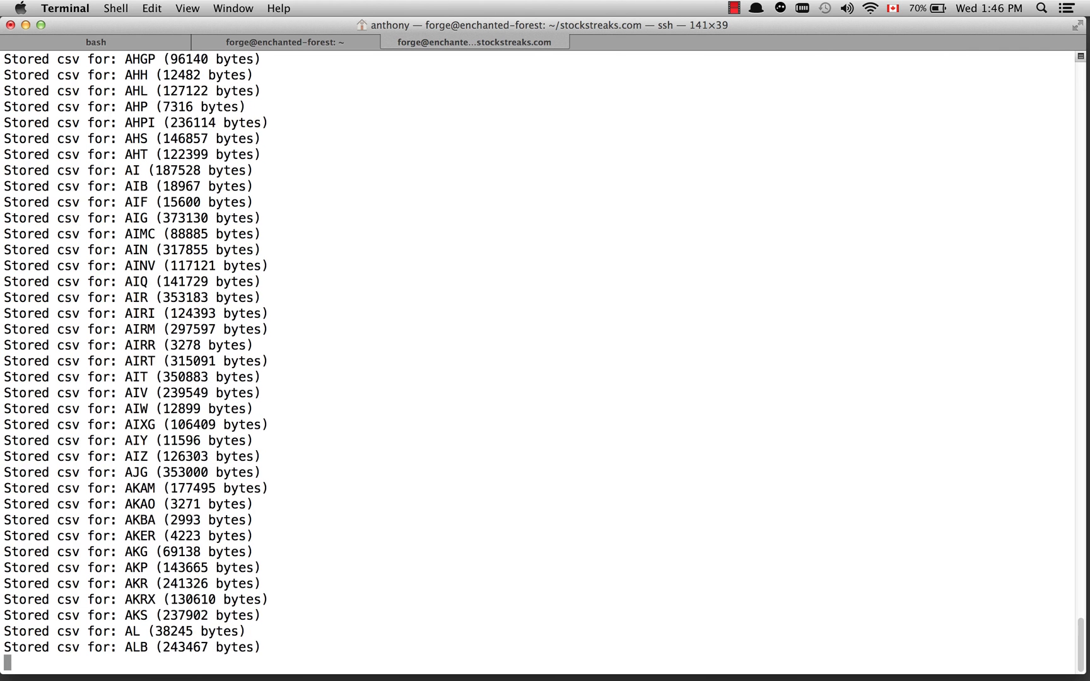
{"action": "scroll", "scroll_direction": "down", "scroll_amount": 3}
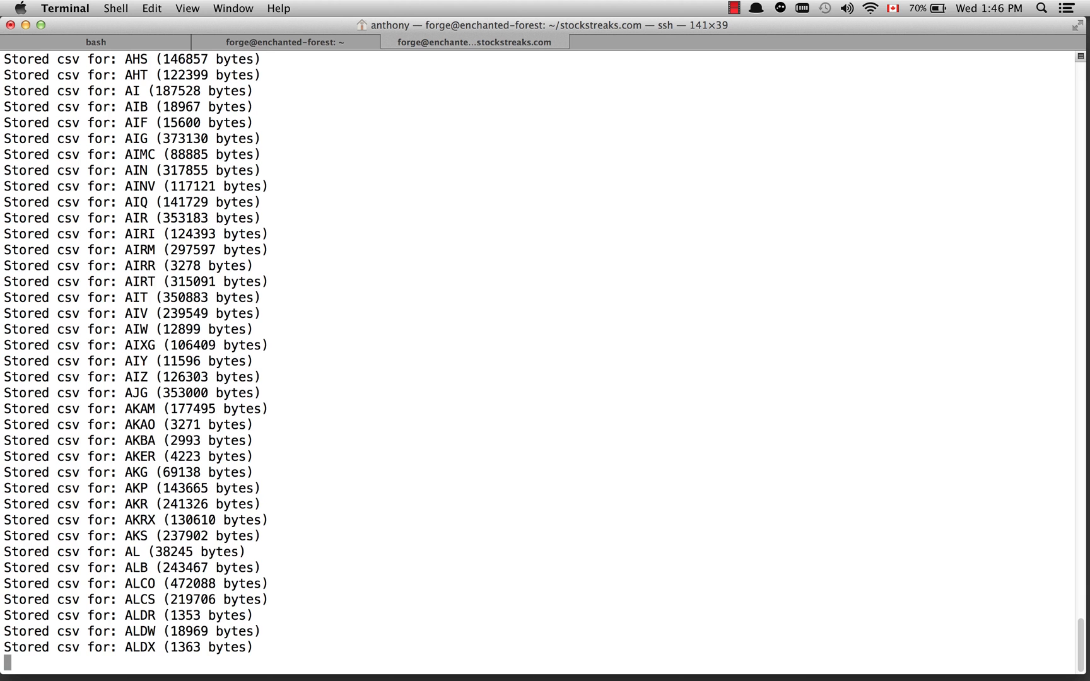
{"action": "scroll", "scroll_direction": "down", "scroll_amount": 3}
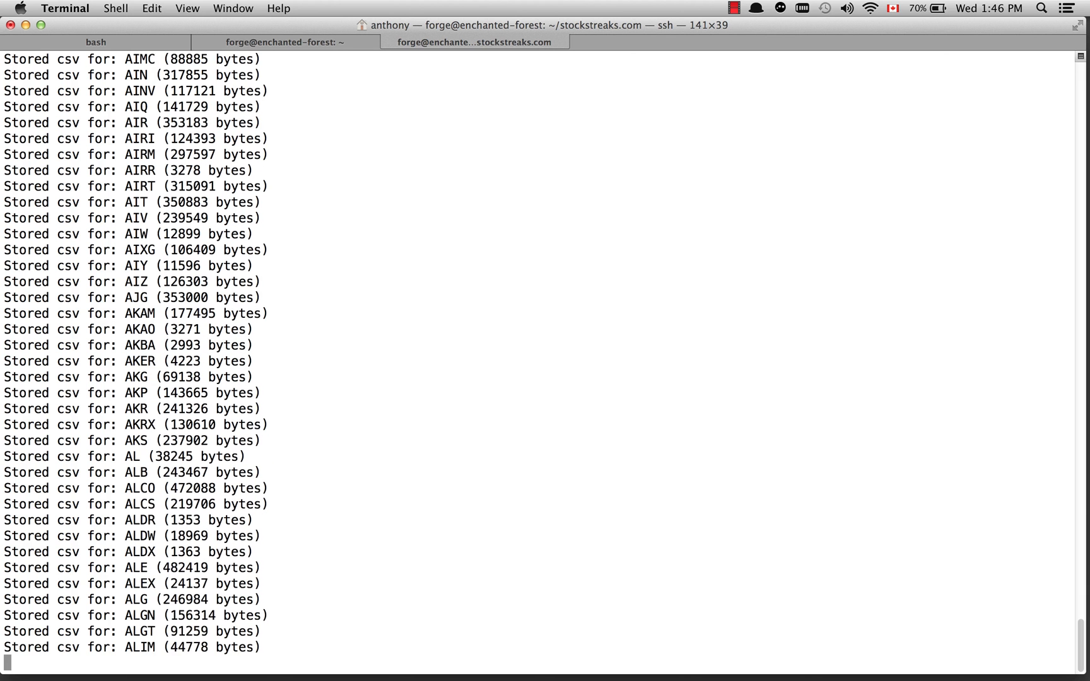
{"action": "scroll", "scroll_direction": "down", "scroll_amount": 3}
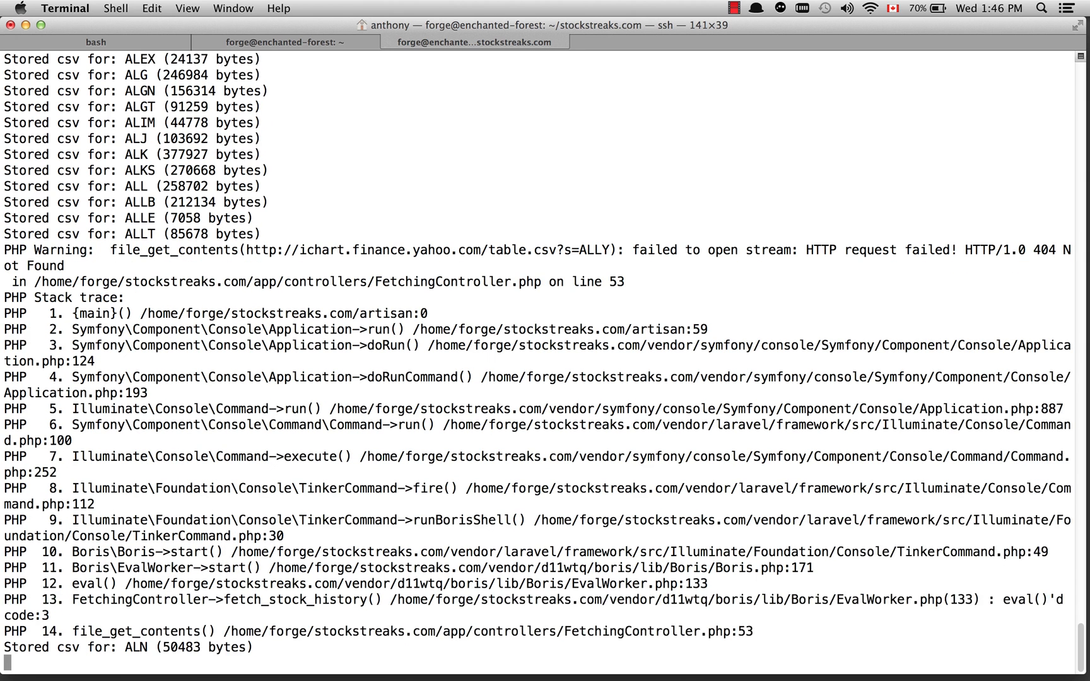
{"action": "scroll", "scroll_direction": "down", "scroll_amount": 3}
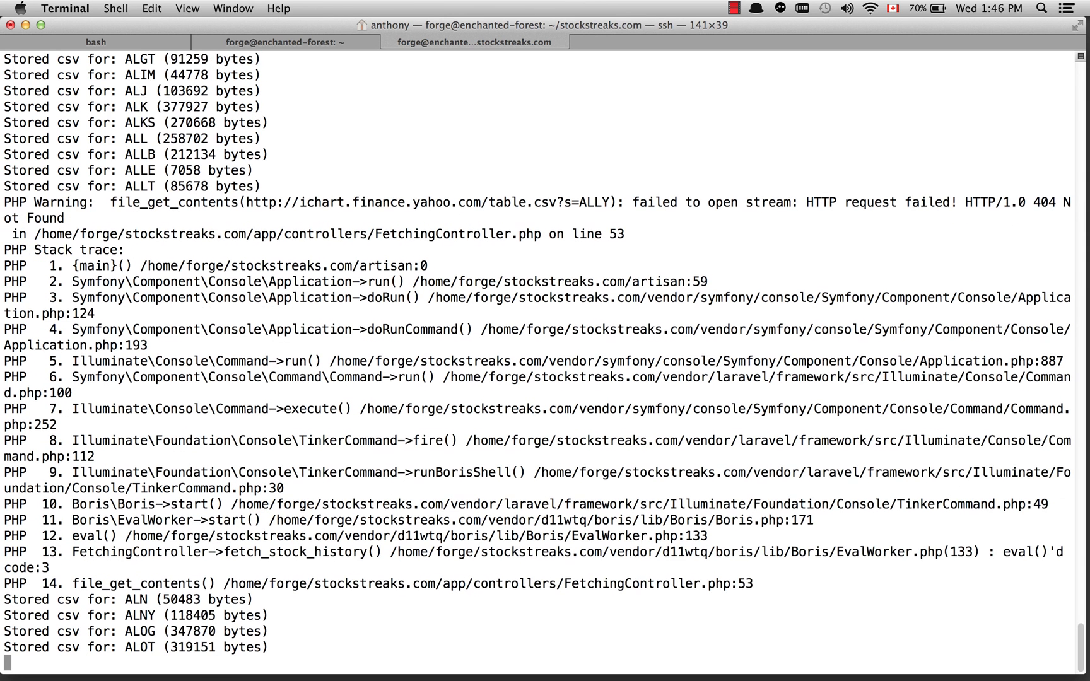
{"action": "scroll", "scroll_direction": "down", "scroll_amount": 3}
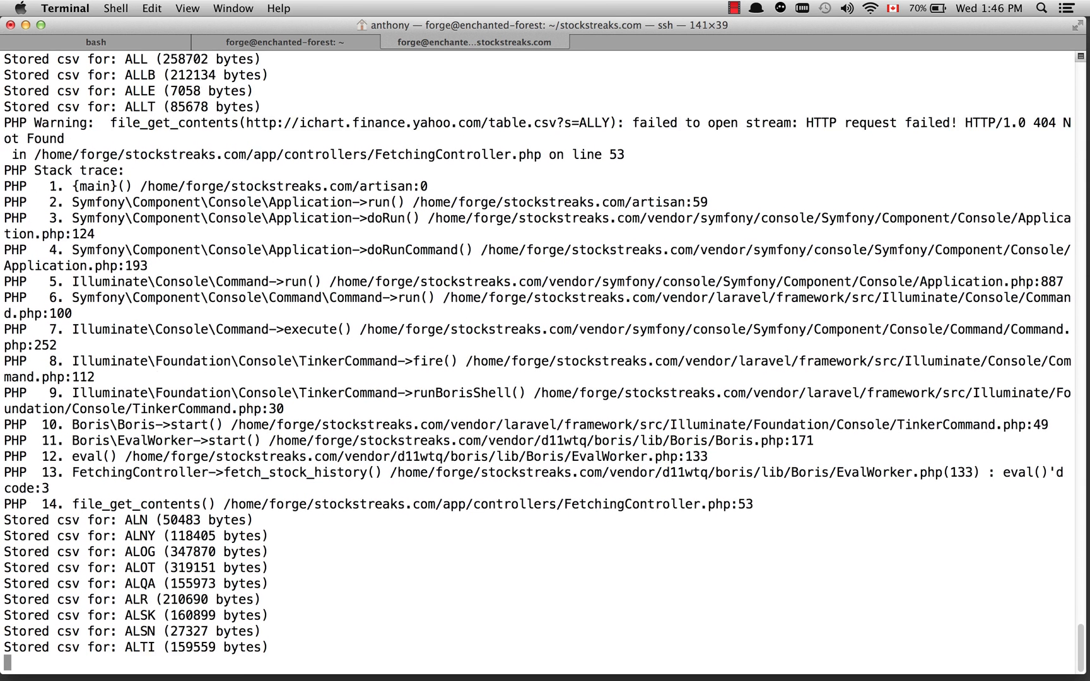
{"action": "scroll", "scroll_direction": "down", "scroll_amount": 3}
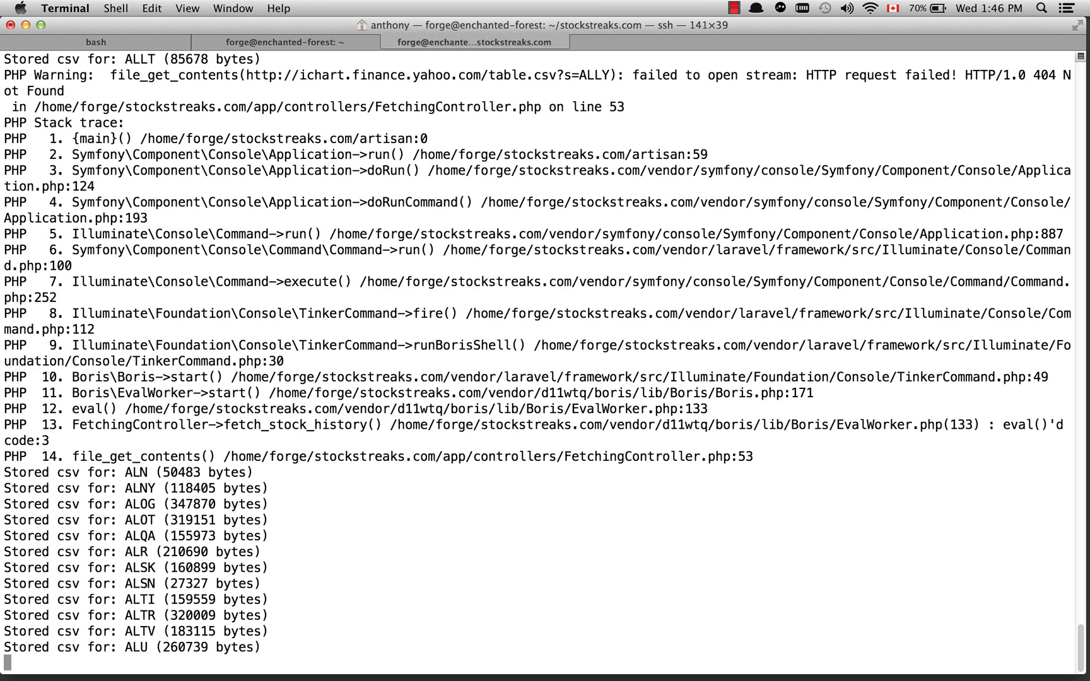
{"action": "scroll", "scroll_direction": "down", "scroll_amount": 3}
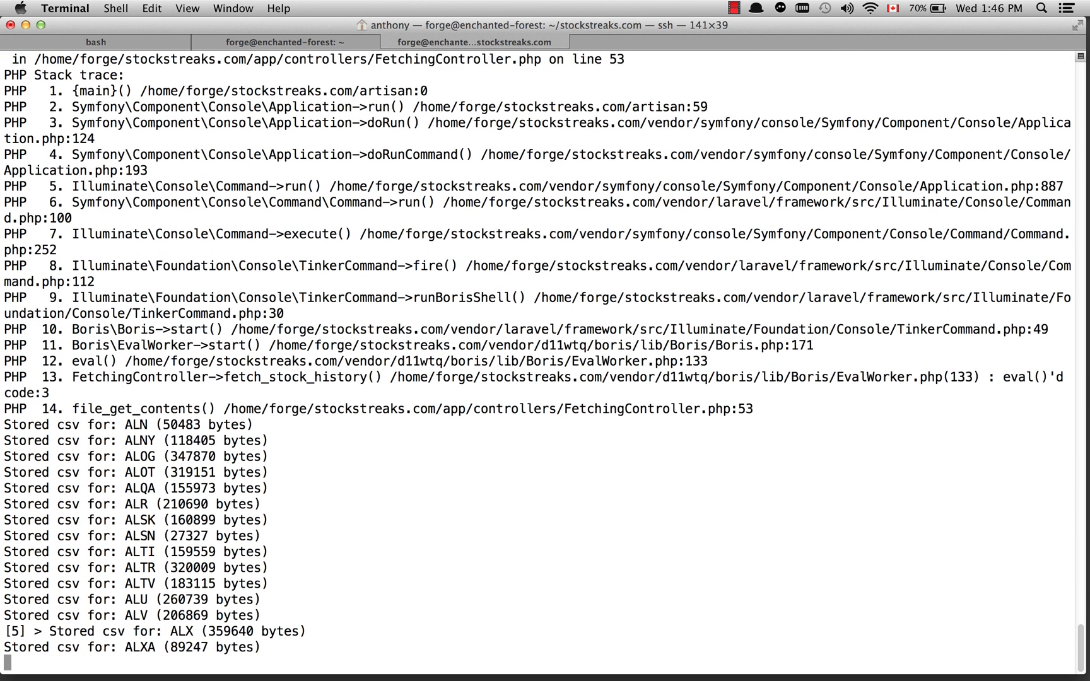
{"action": "scroll", "scroll_direction": "down", "scroll_amount": 3}
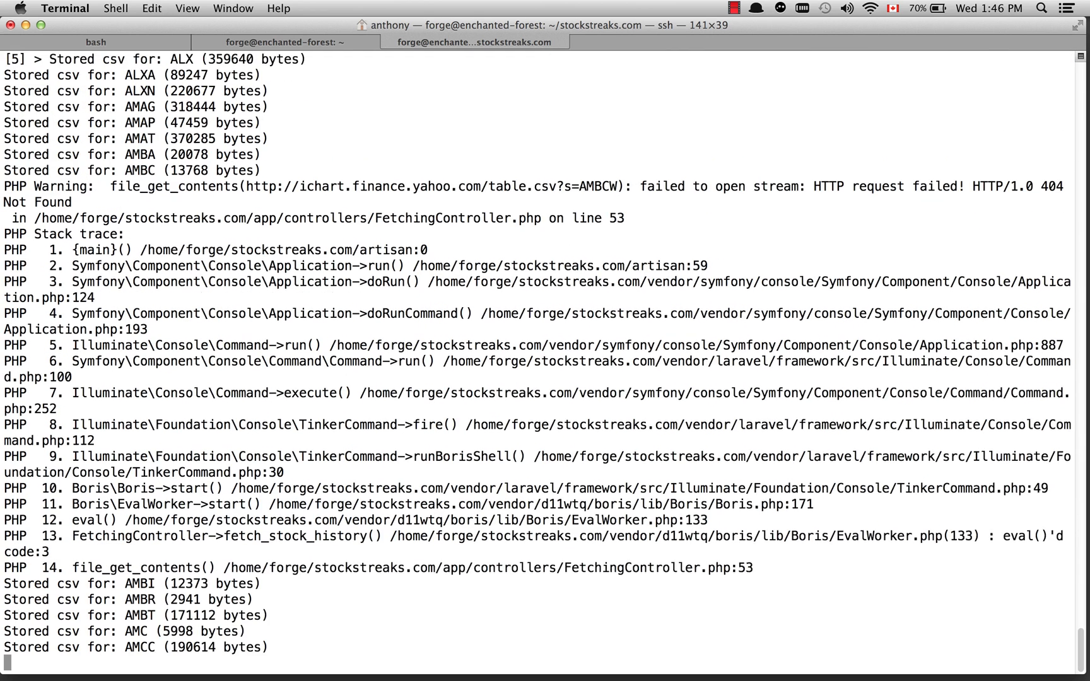
{"action": "scroll", "scroll_direction": "down", "scroll_amount": 3}
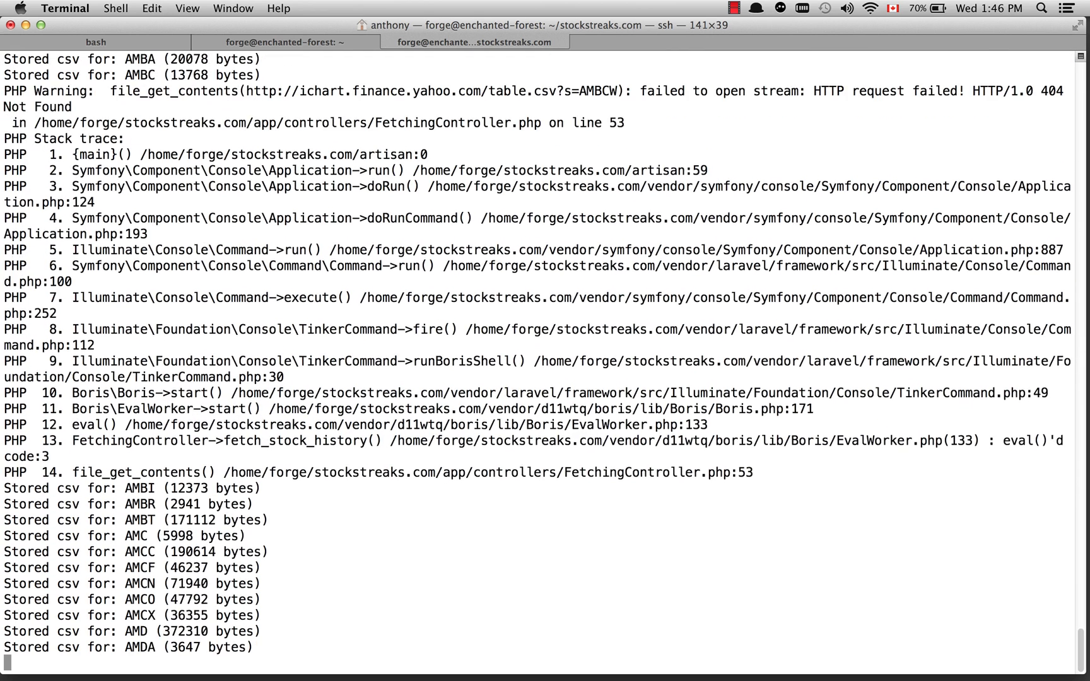
{"action": "scroll", "scroll_direction": "down", "scroll_amount": 3}
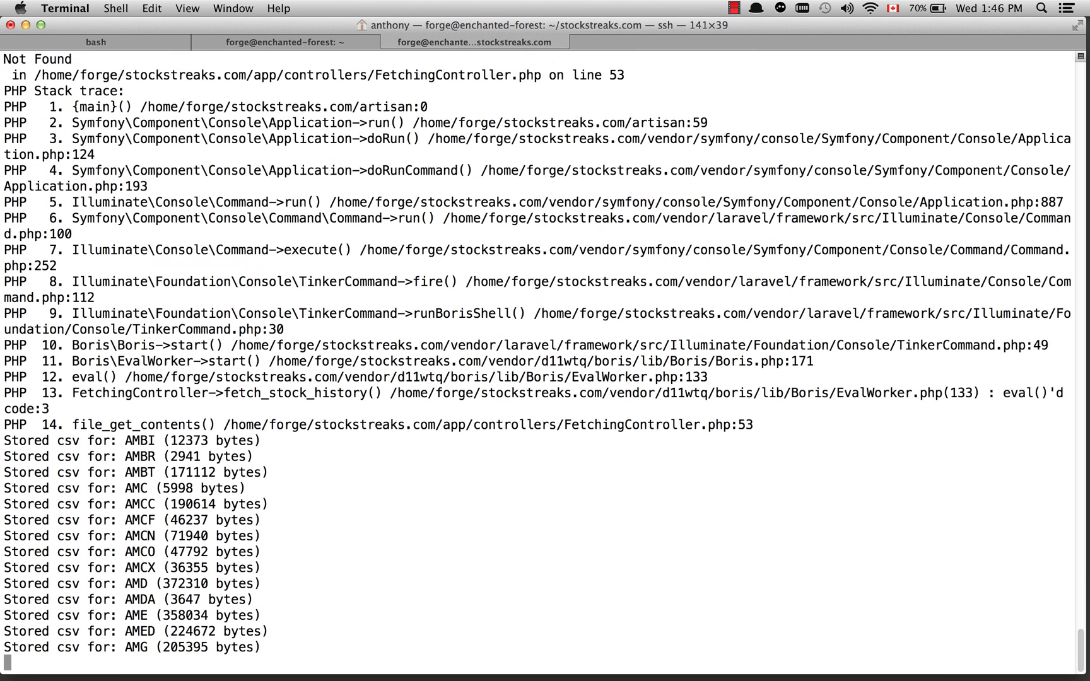
{"action": "scroll", "scroll_direction": "down", "scroll_amount": 3}
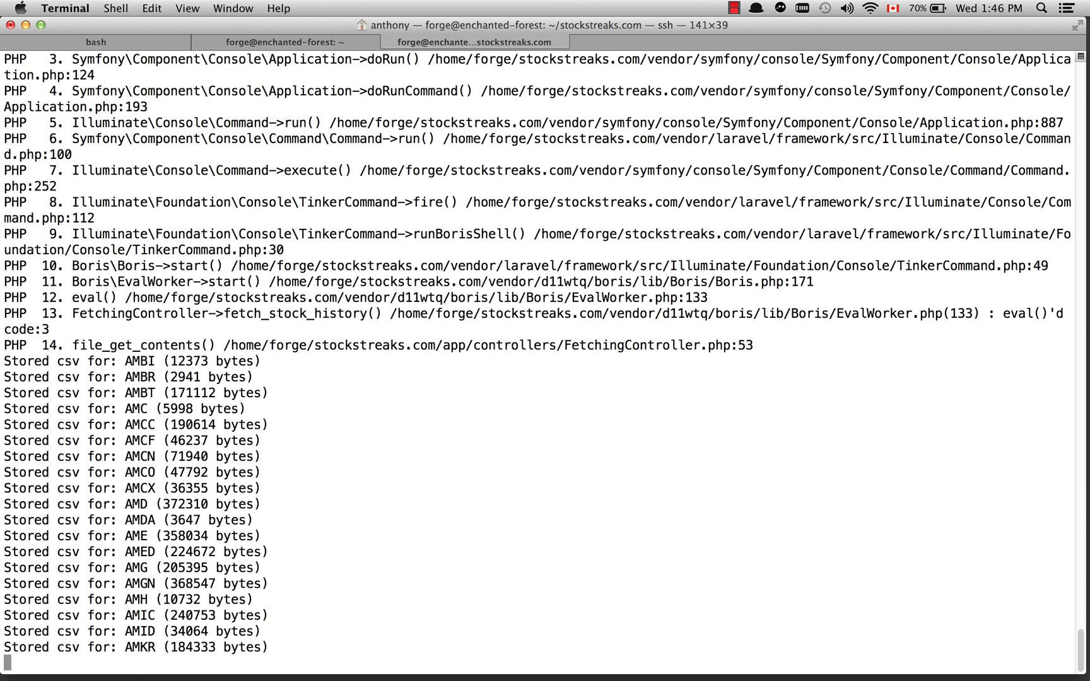
{"action": "scroll", "scroll_direction": "down", "scroll_amount": 3}
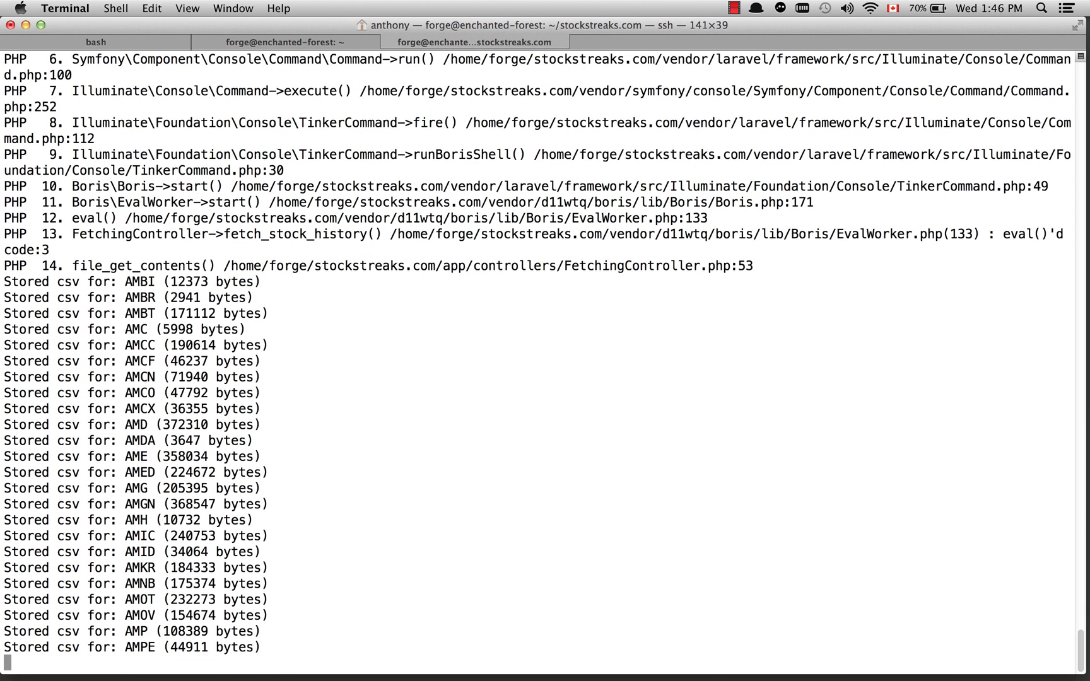